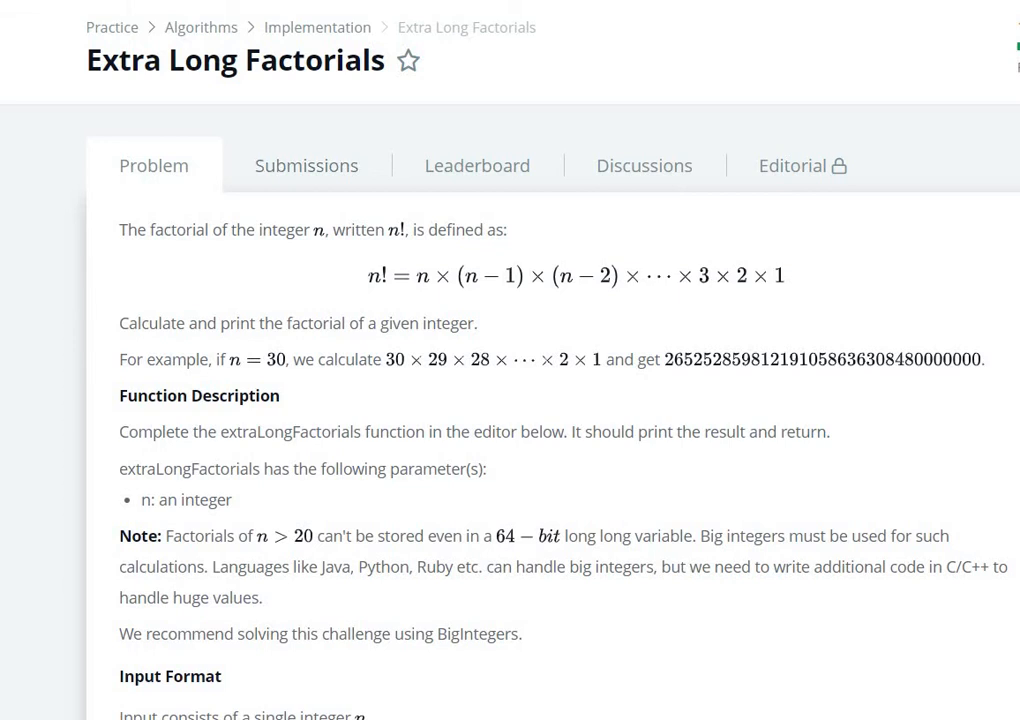
mouse_move(462, 65)
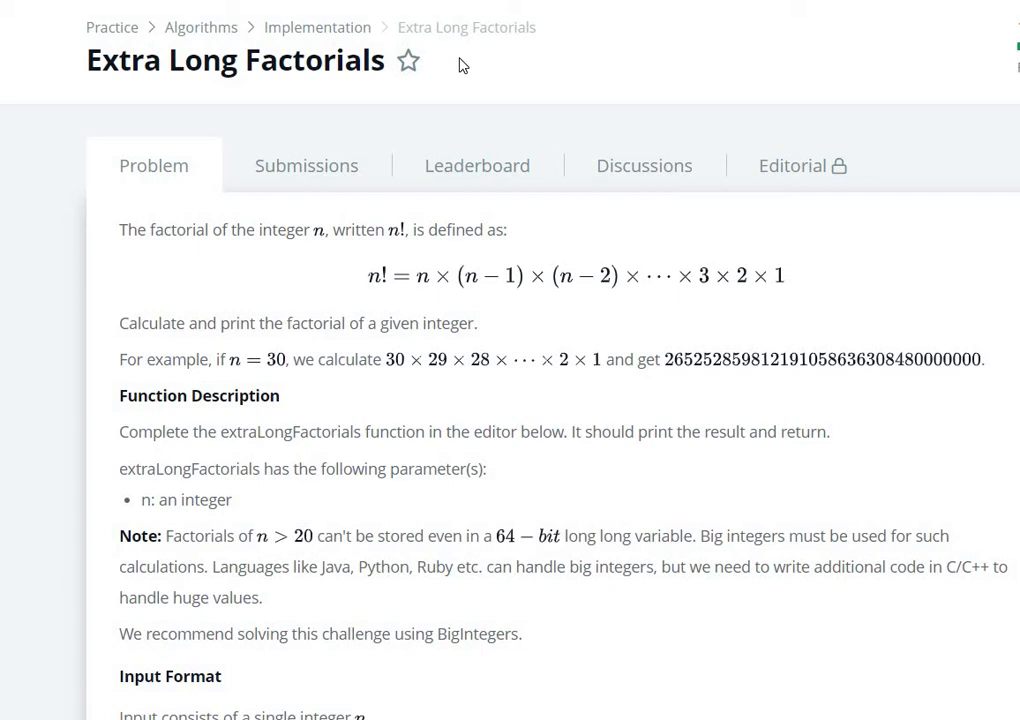
mouse_move(316, 178)
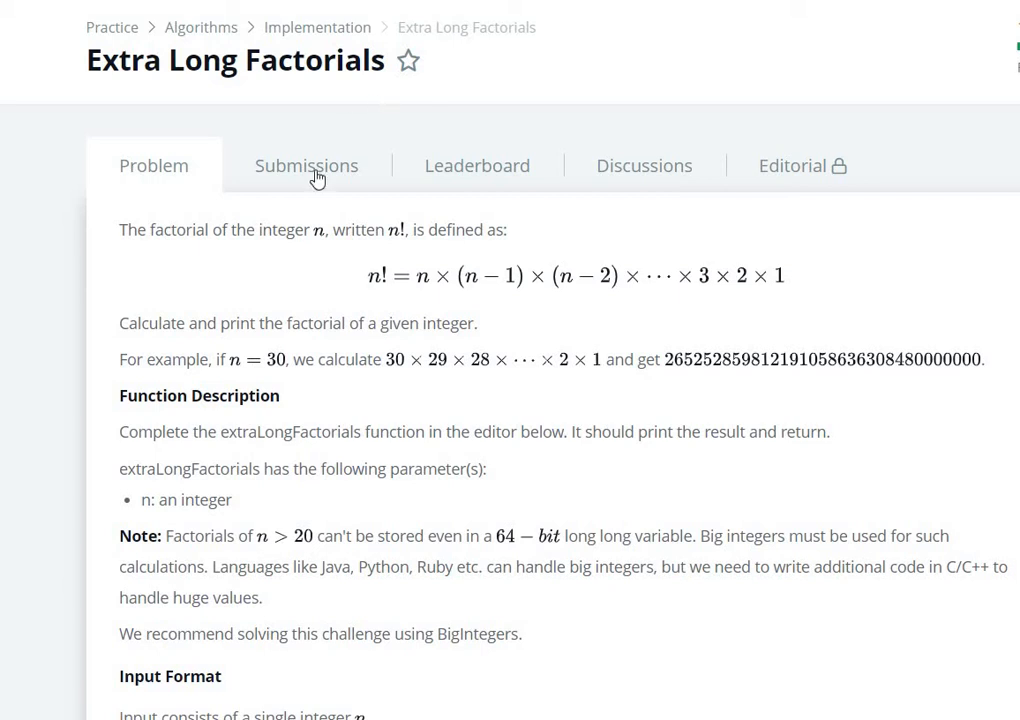
mouse_move(310, 287)
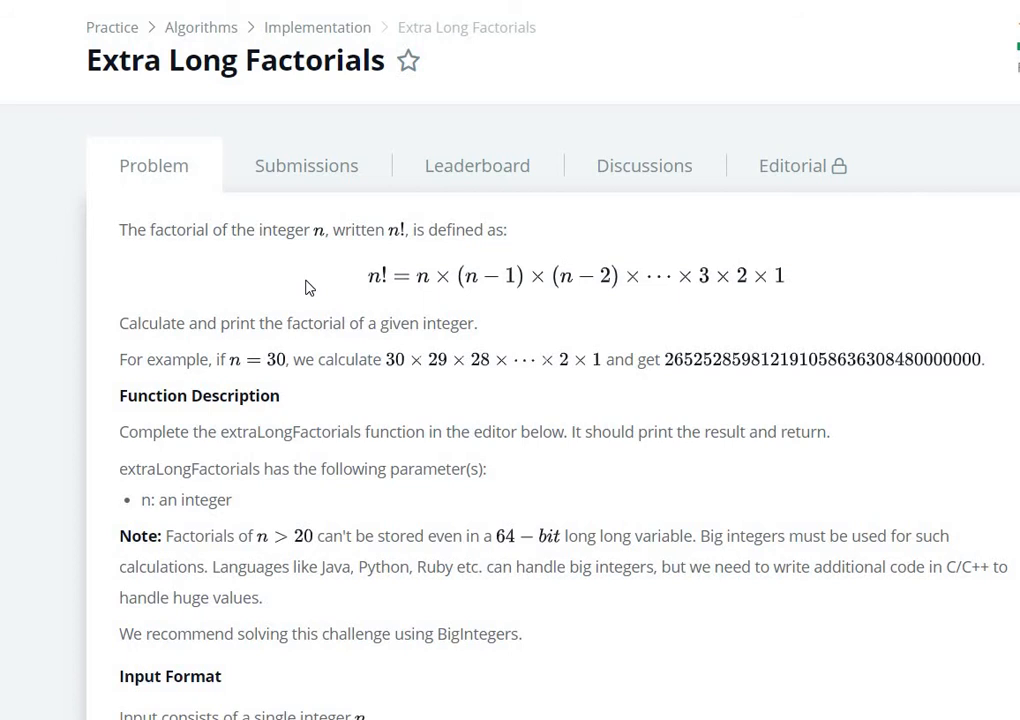
- Scroll through the problem statement, highlighting the note about C/C++
scroll("down", 3)
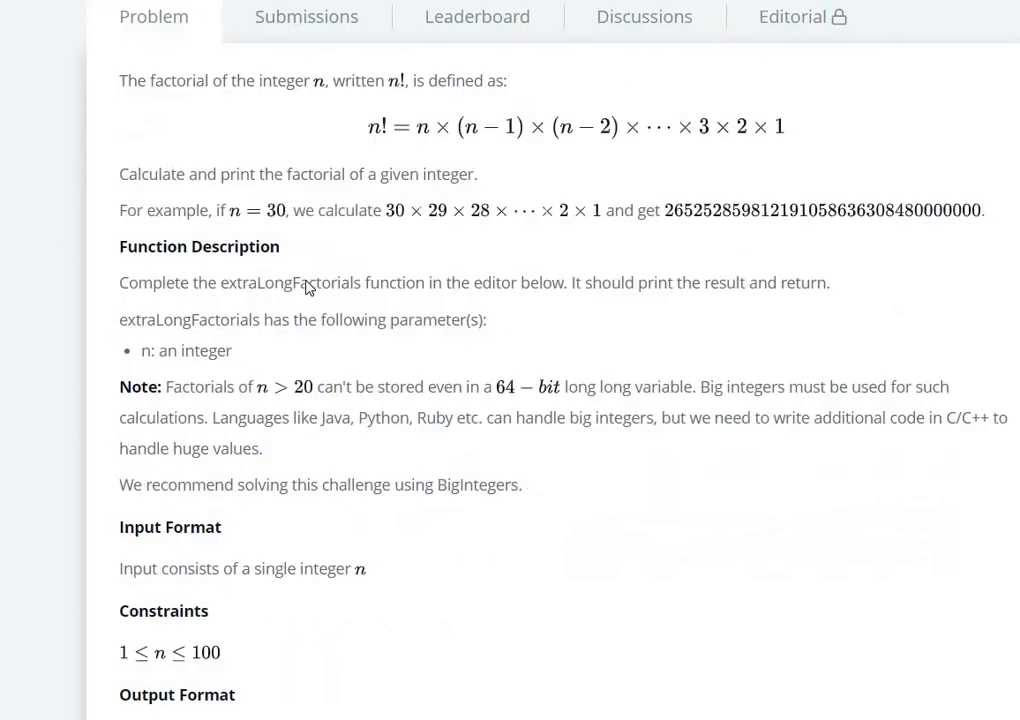
scroll("down", 3)
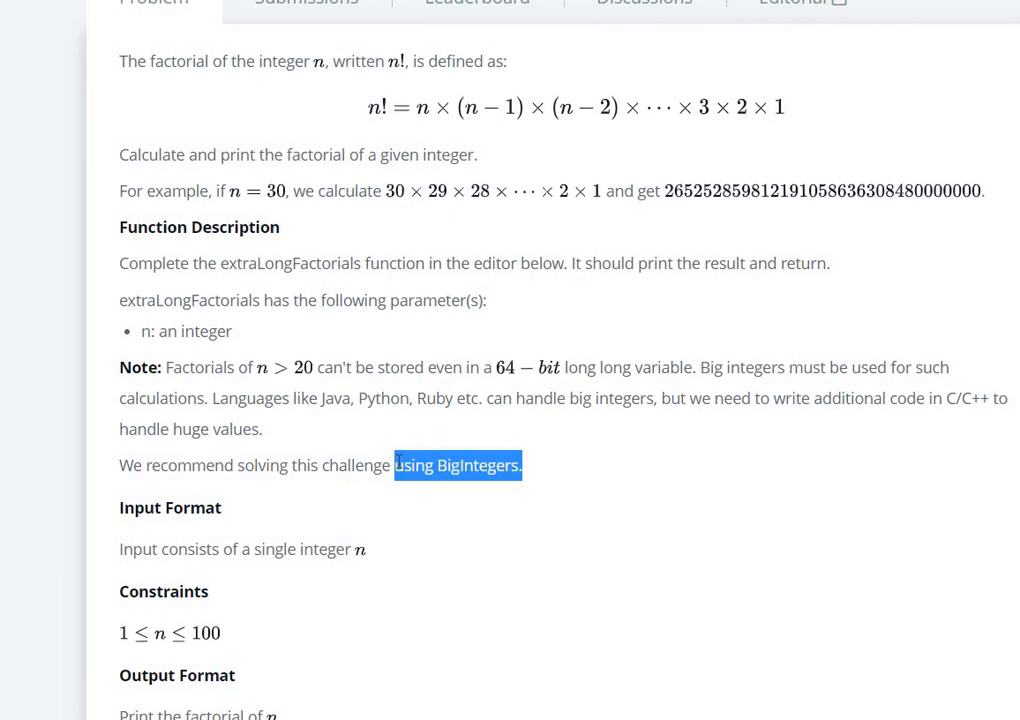
mouse_move(558, 520)
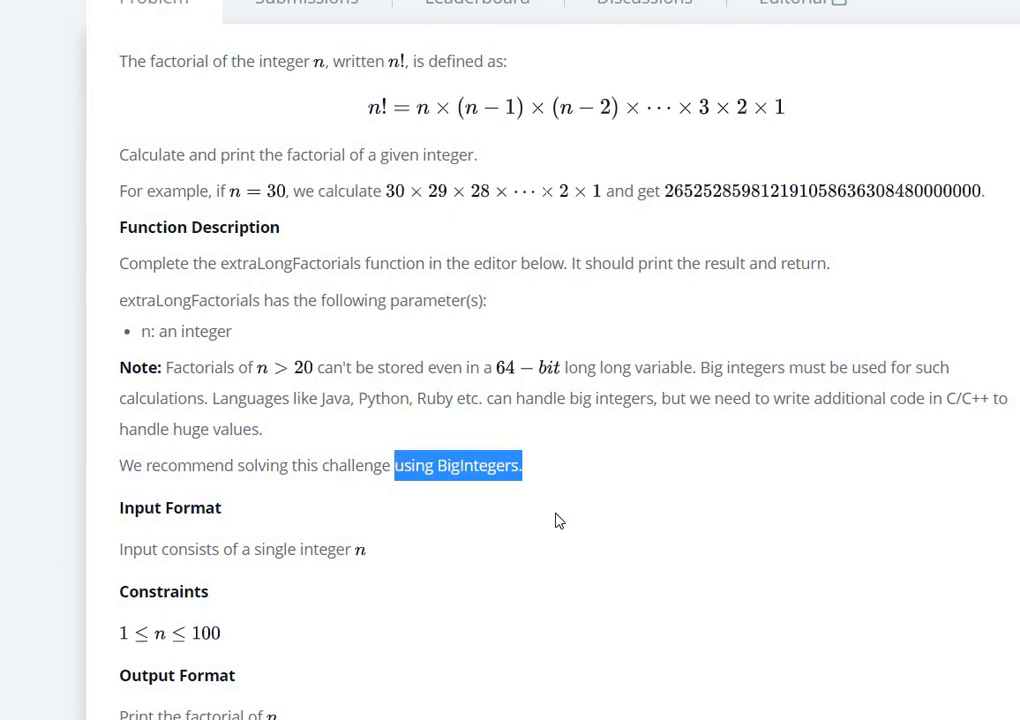
mouse_move(357, 398)
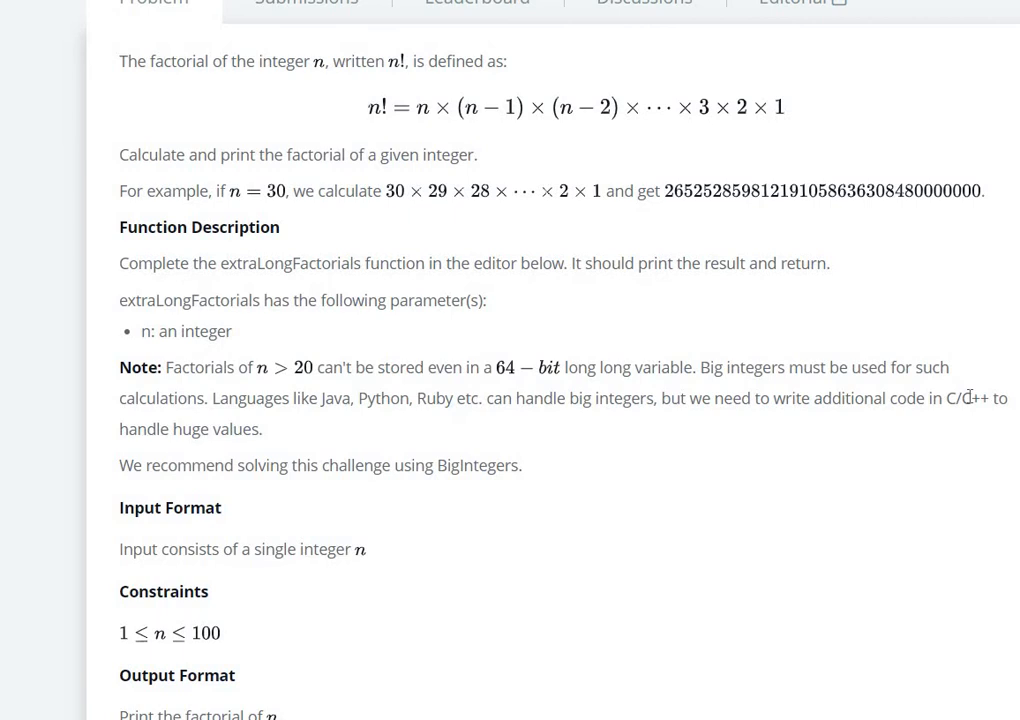
double_click(965, 398)
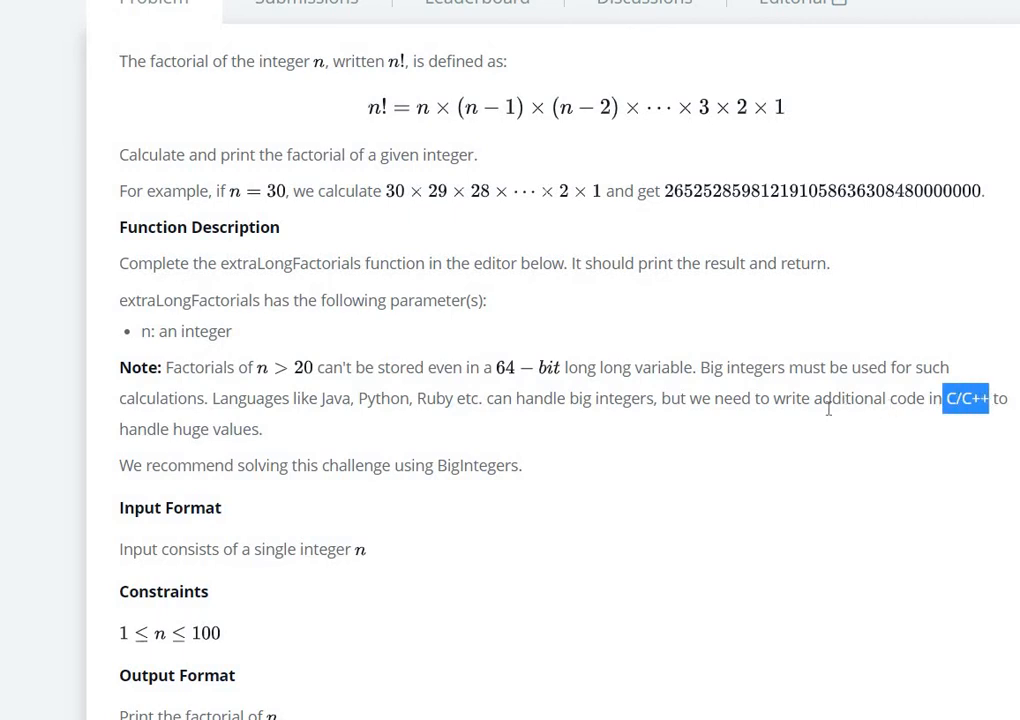
scroll("down", 3)
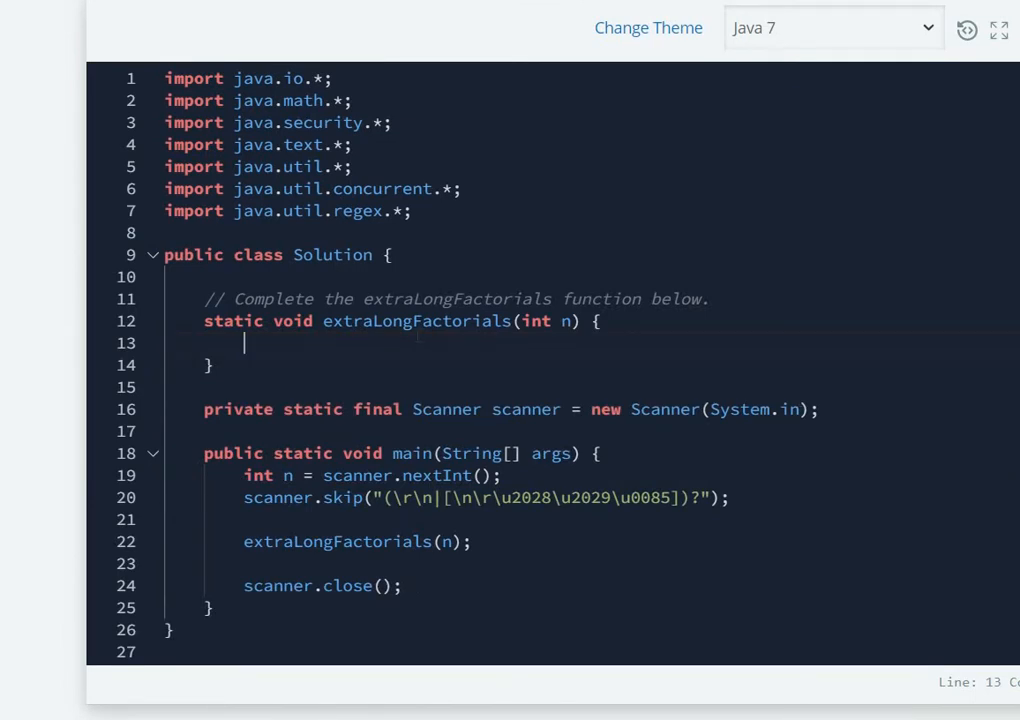
- Declare BigInteger bigInteger = new BigInteger("1"); inside extraLongFactorials
type("BigInt")
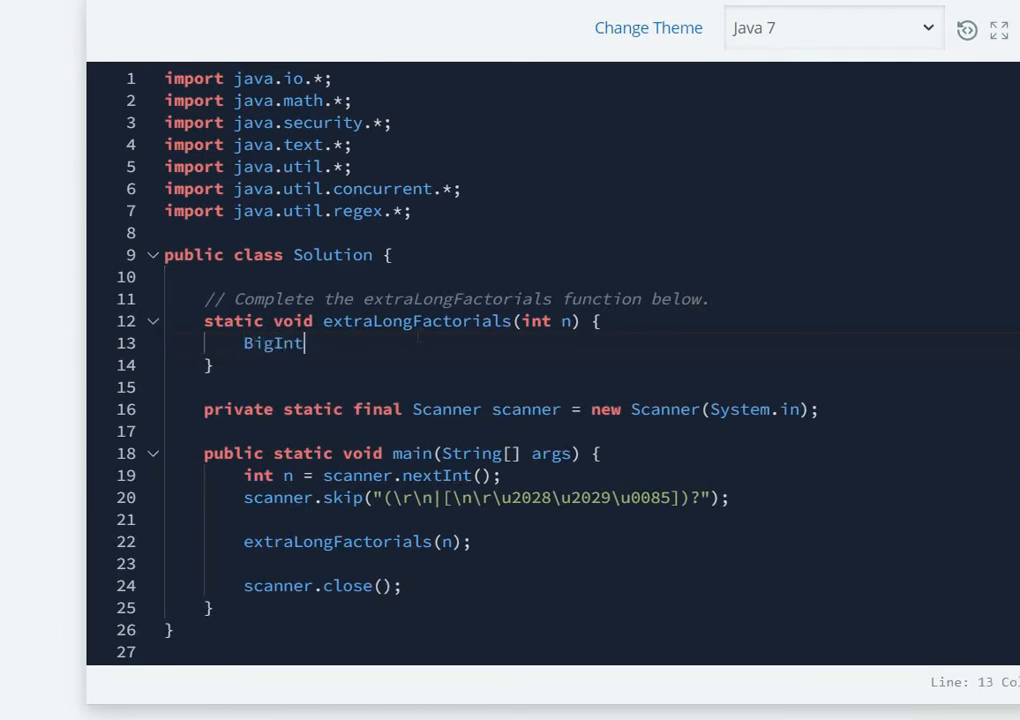
type("eger")
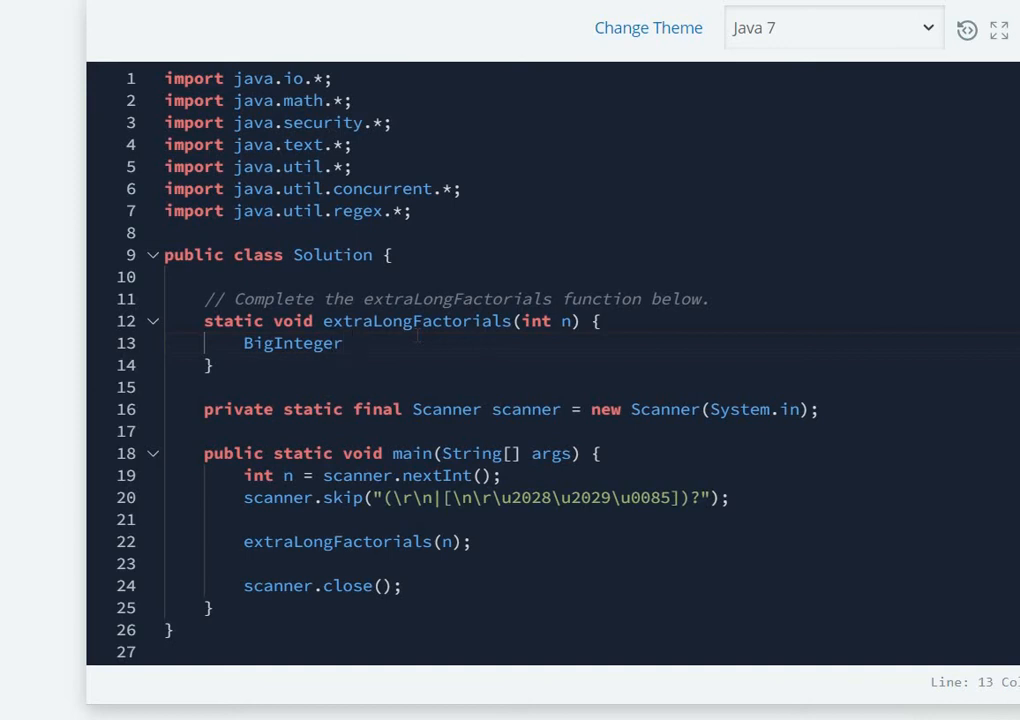
type("b")
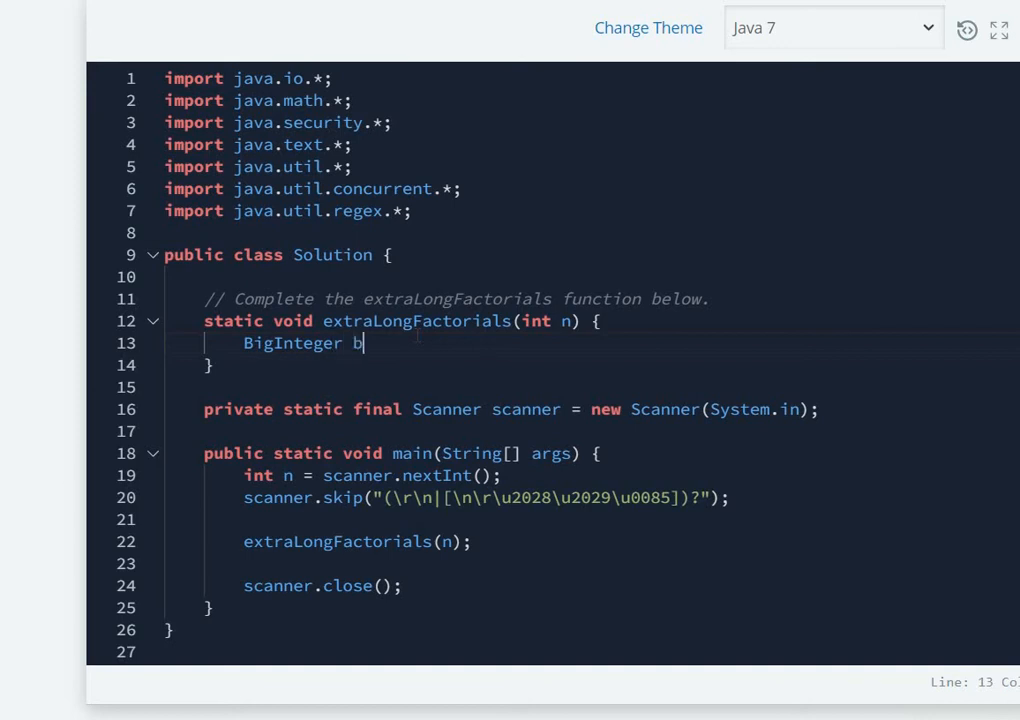
type("ig")
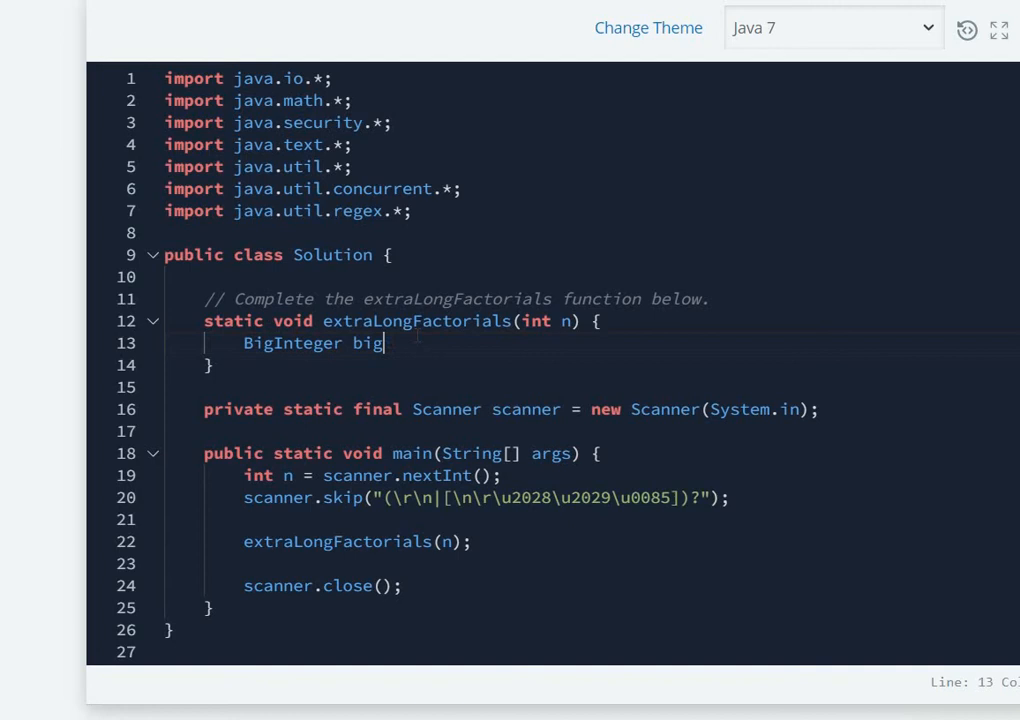
type("Integer =")
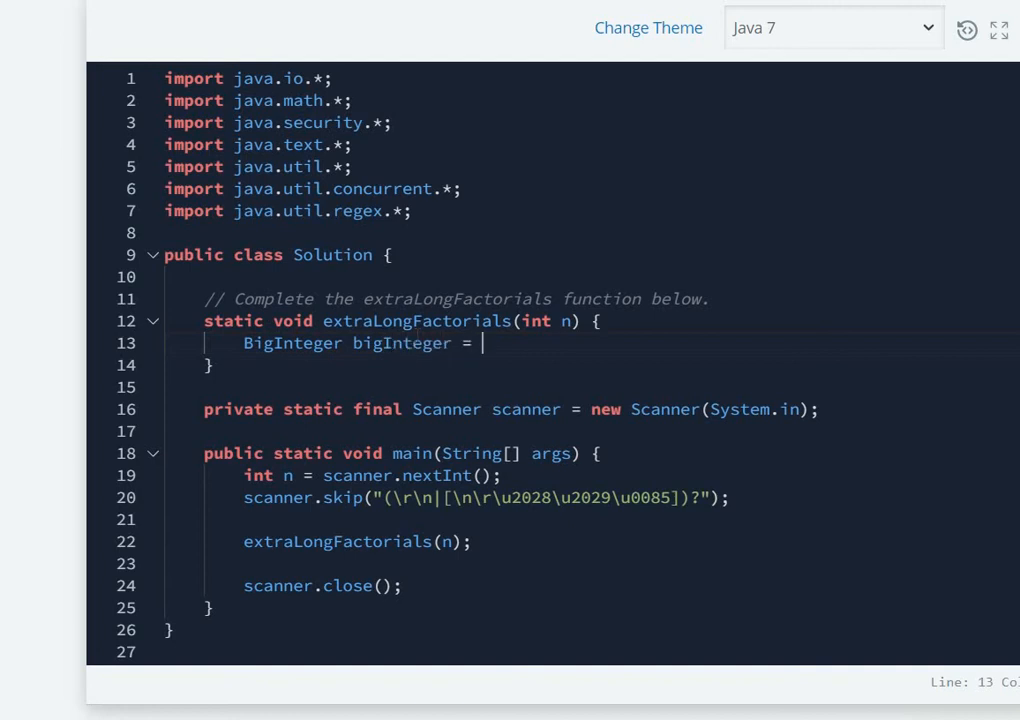
type("new B")
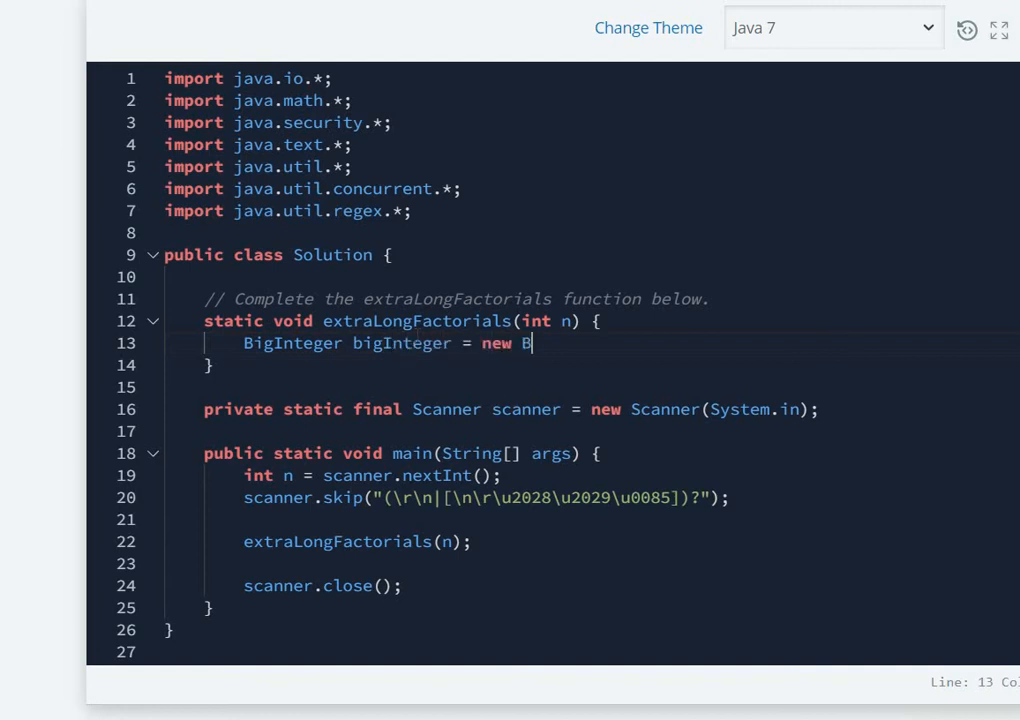
type("igInteger")
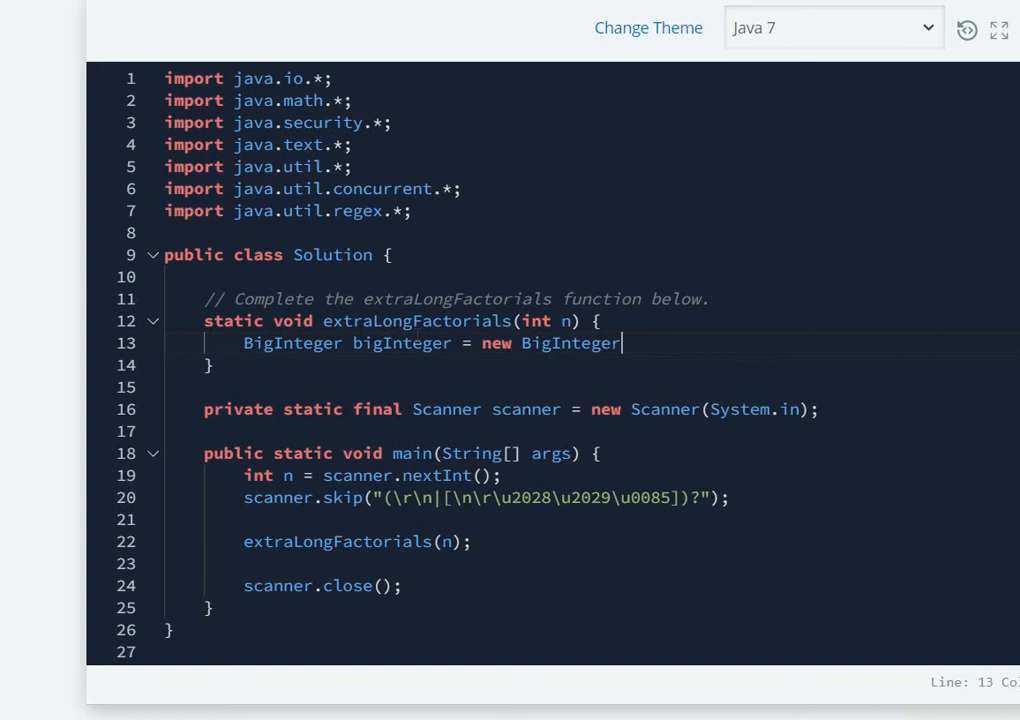
type("(\"\")")
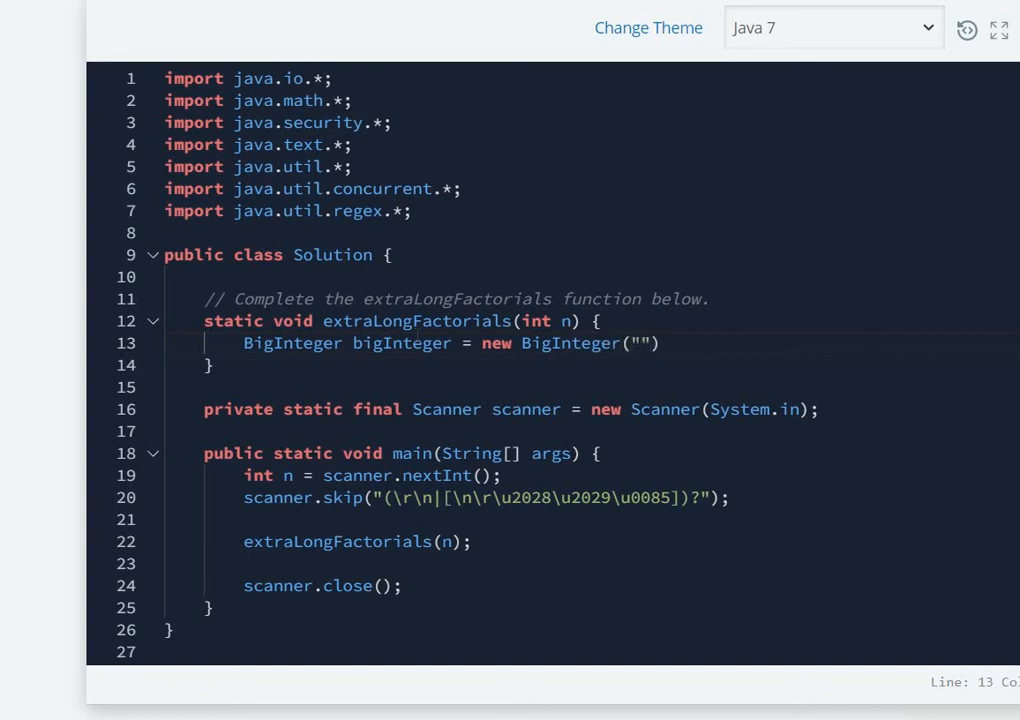
type("1")
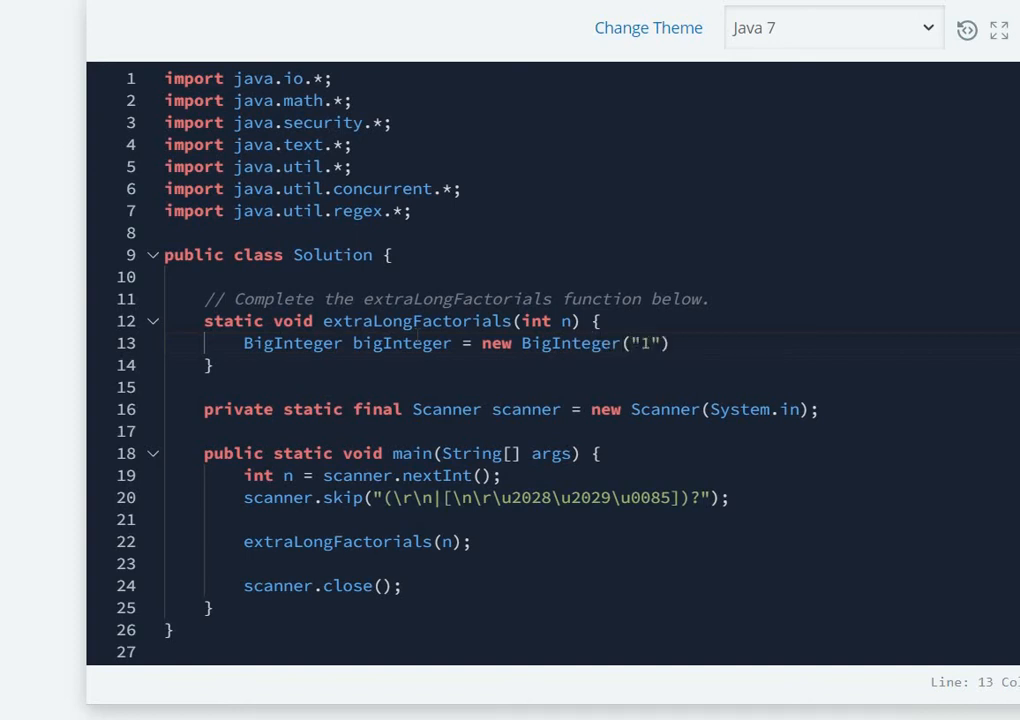
type(";")
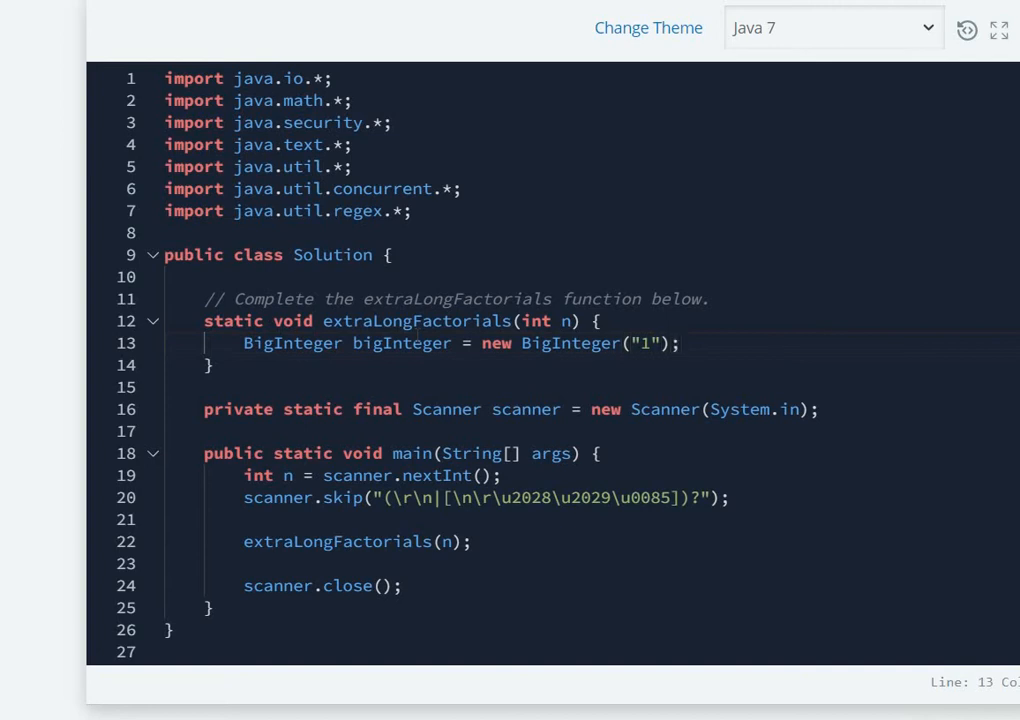
key("enter")
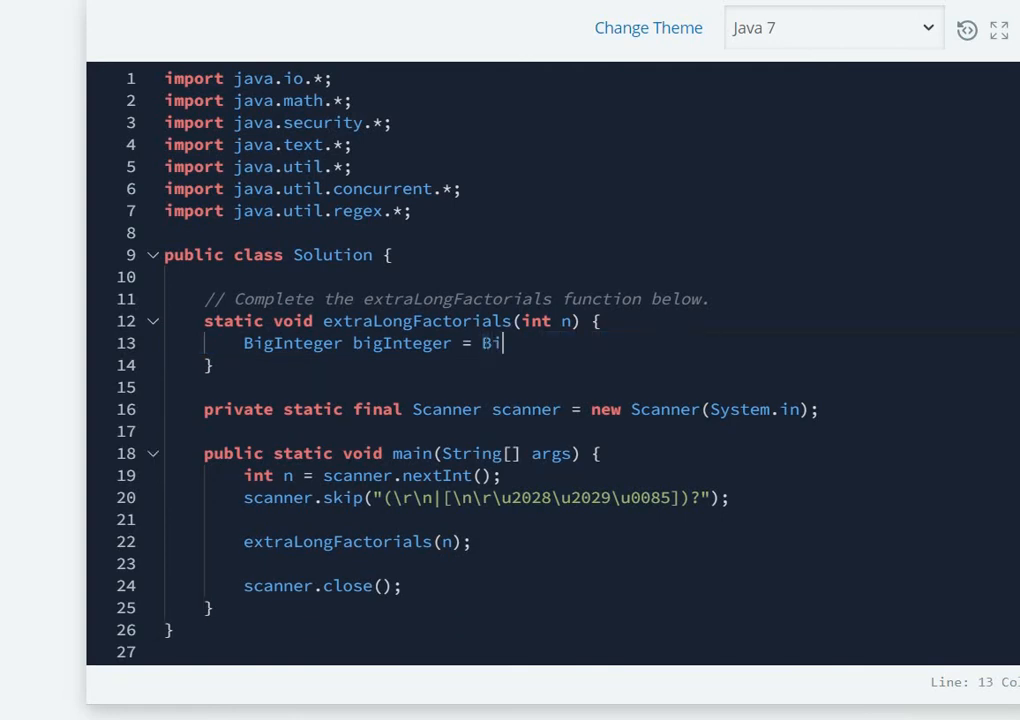
type("gIntege")
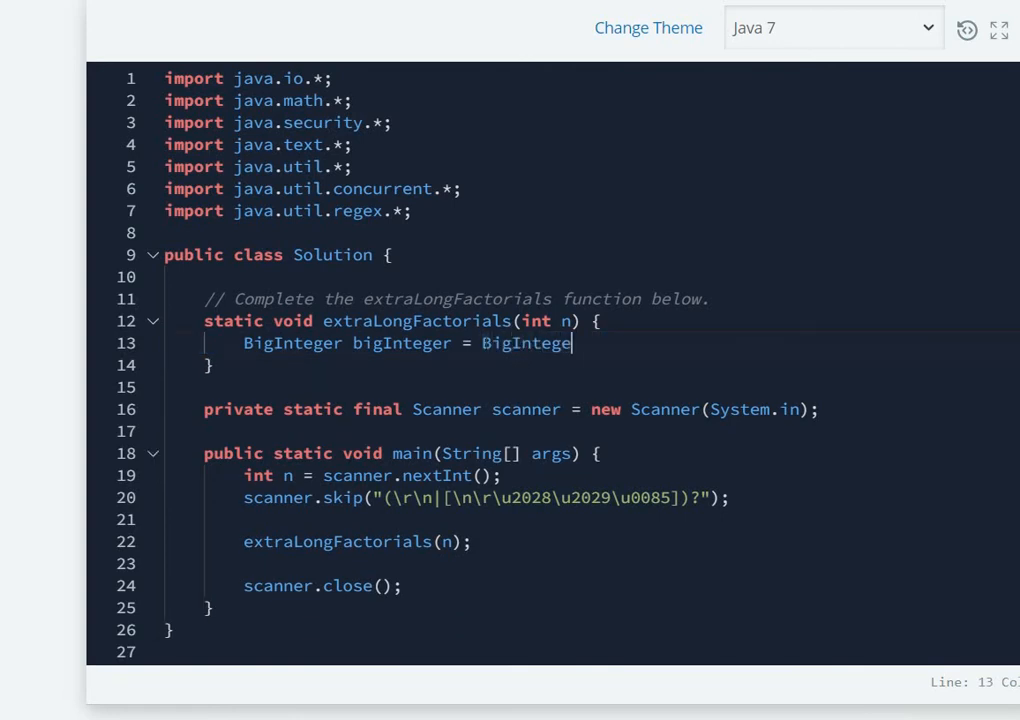
type(".")
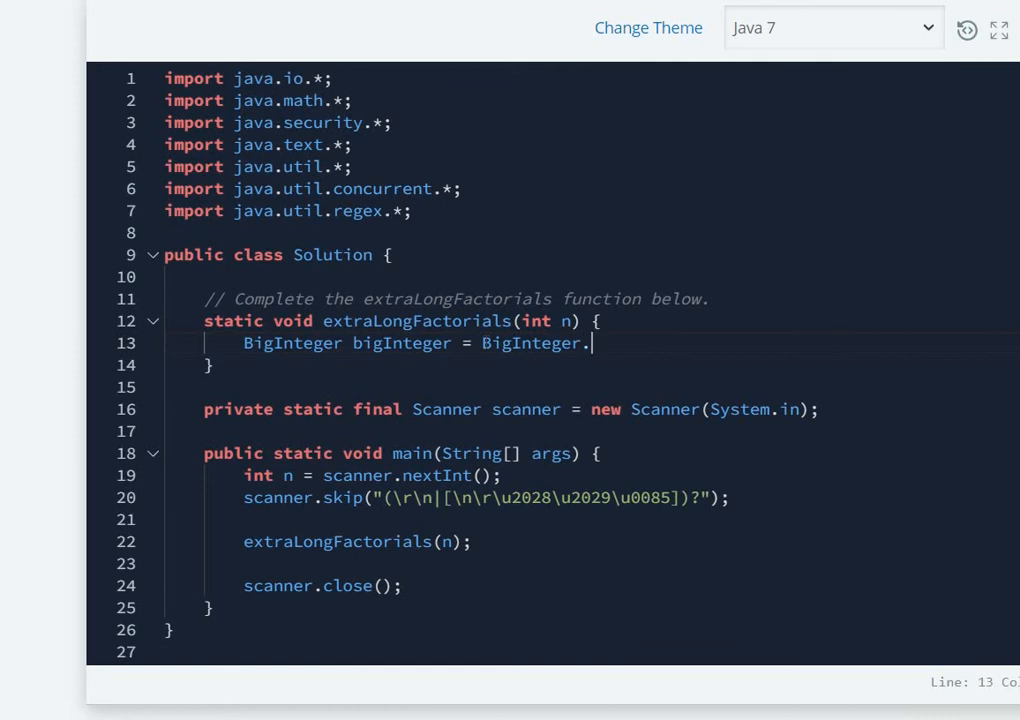
type("valueOf(")
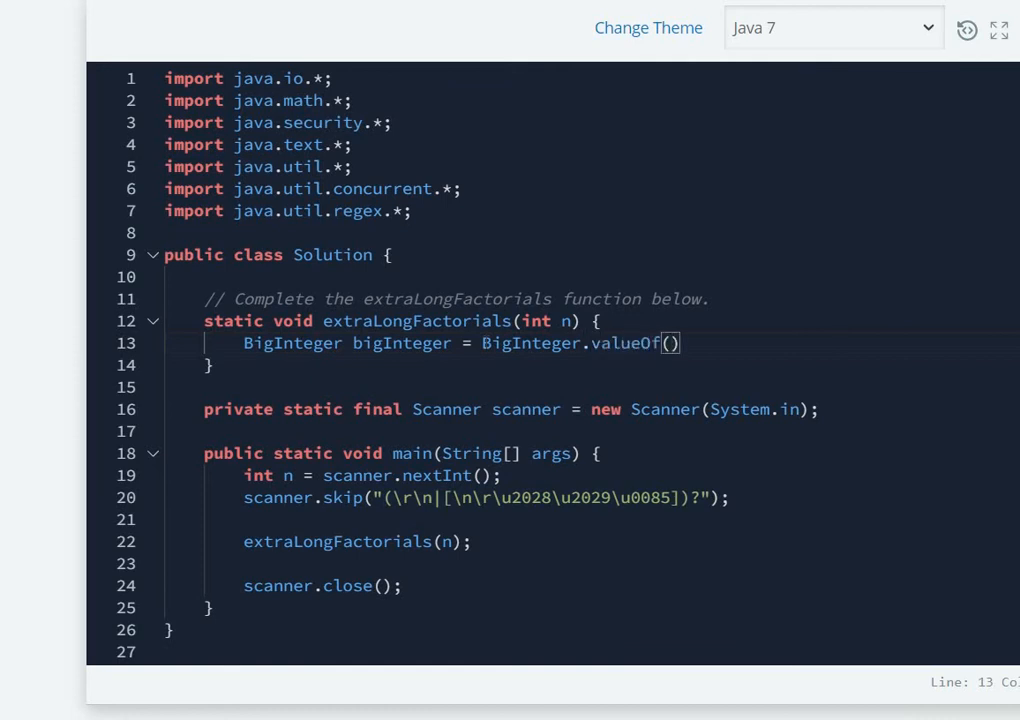
type("1);")
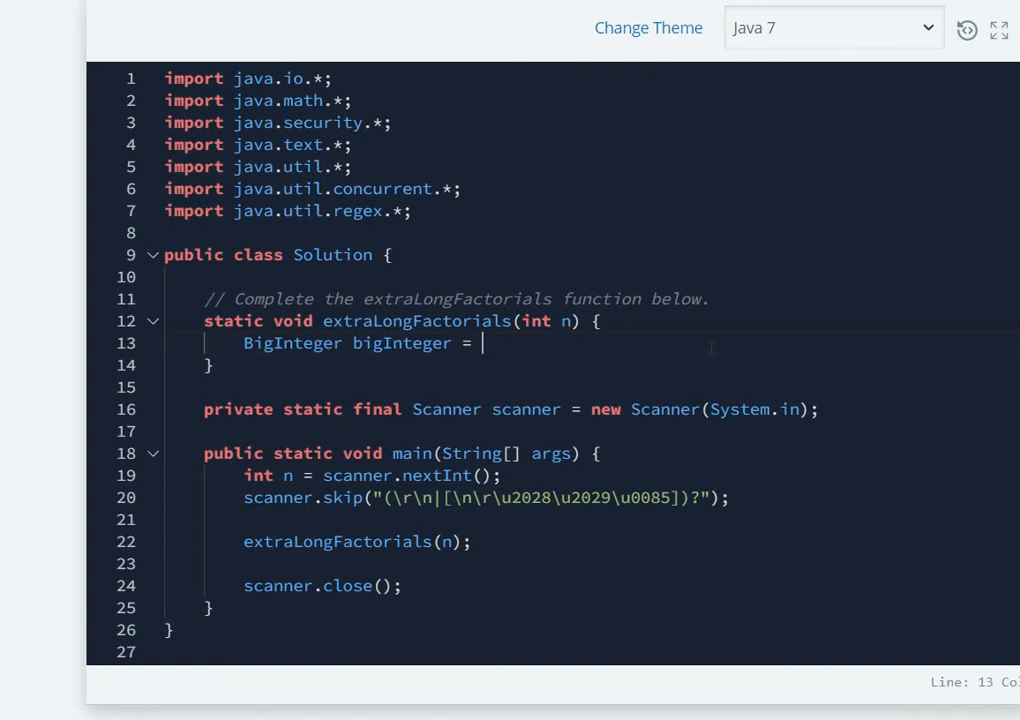
type("new")
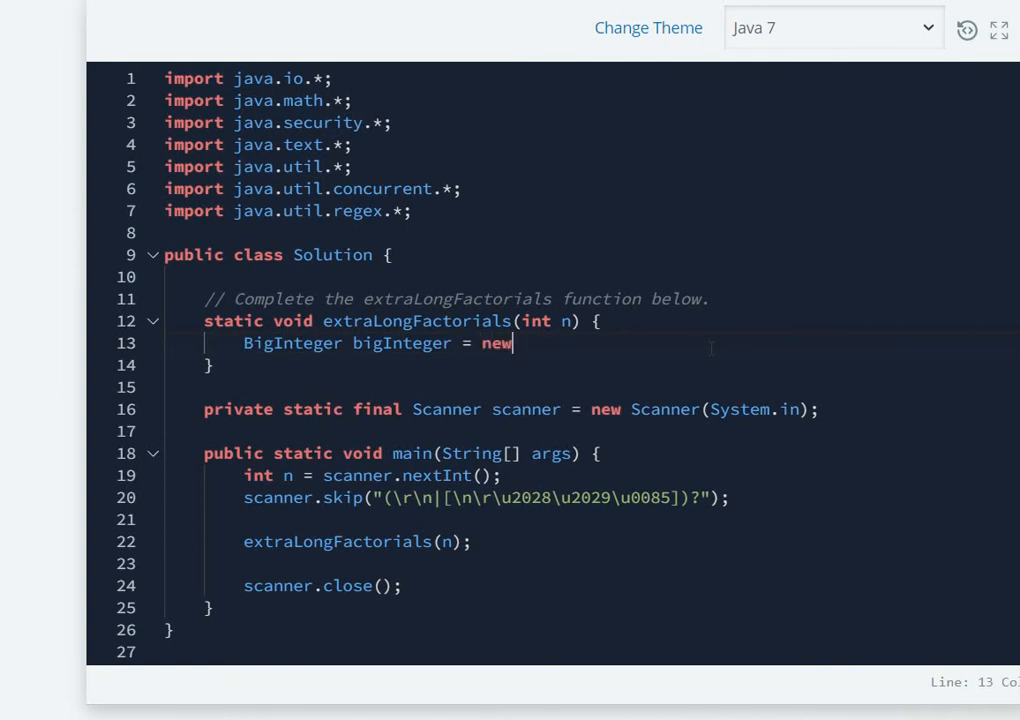
type("BigInteger(\"1\");")
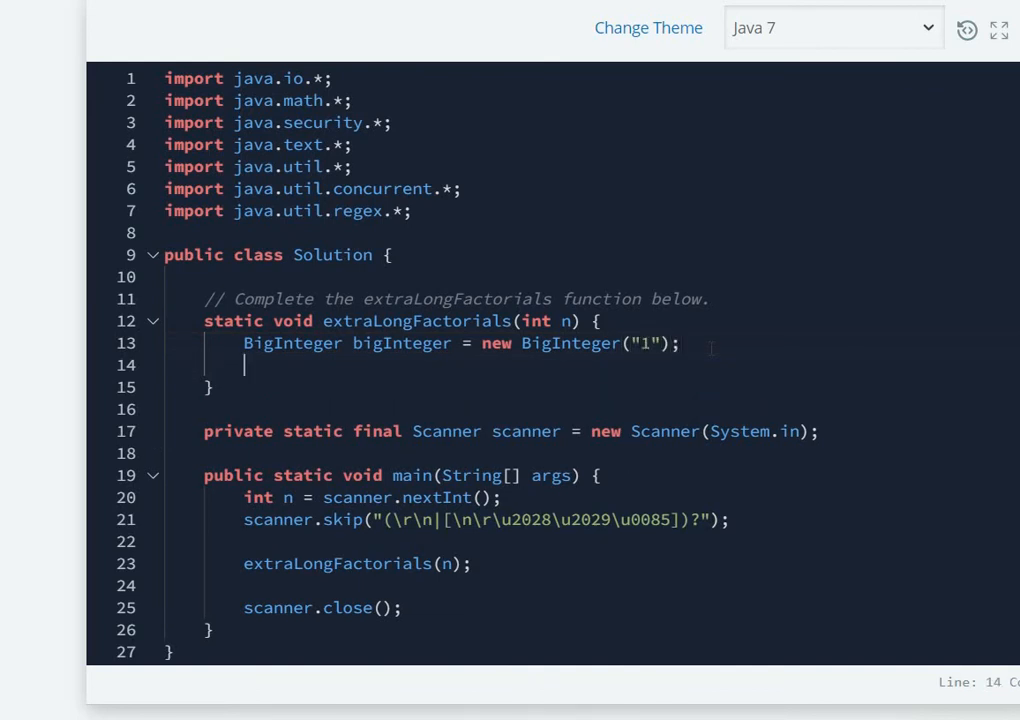
- Write the loop header for (i=2; i<=n; i++) with an empty body
type("for(int )")
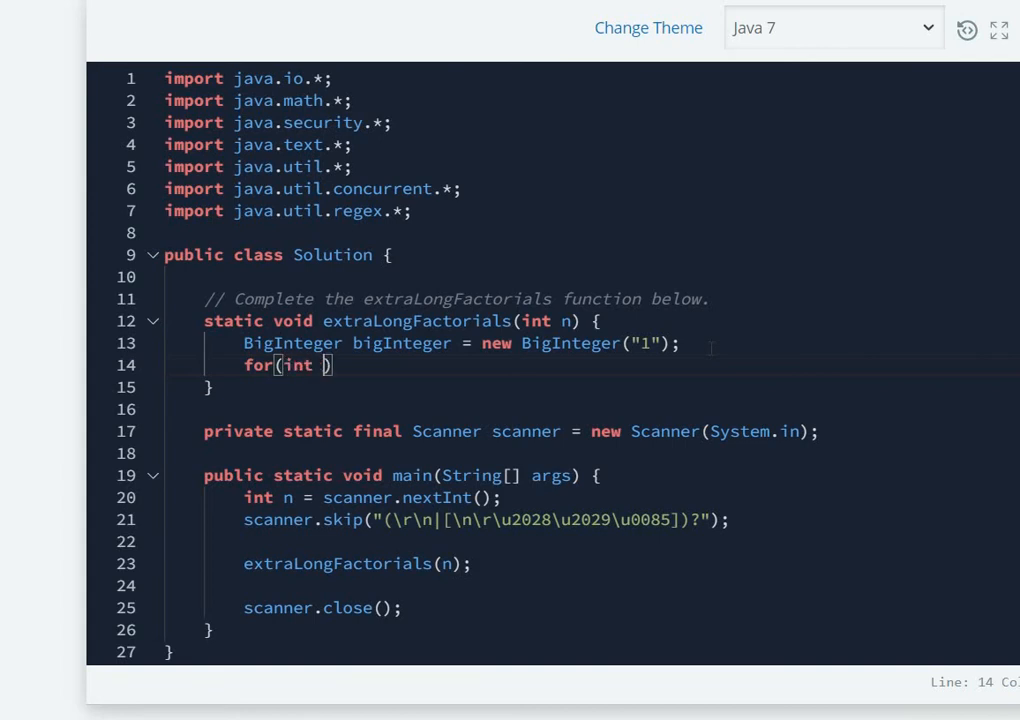
type("i=1")
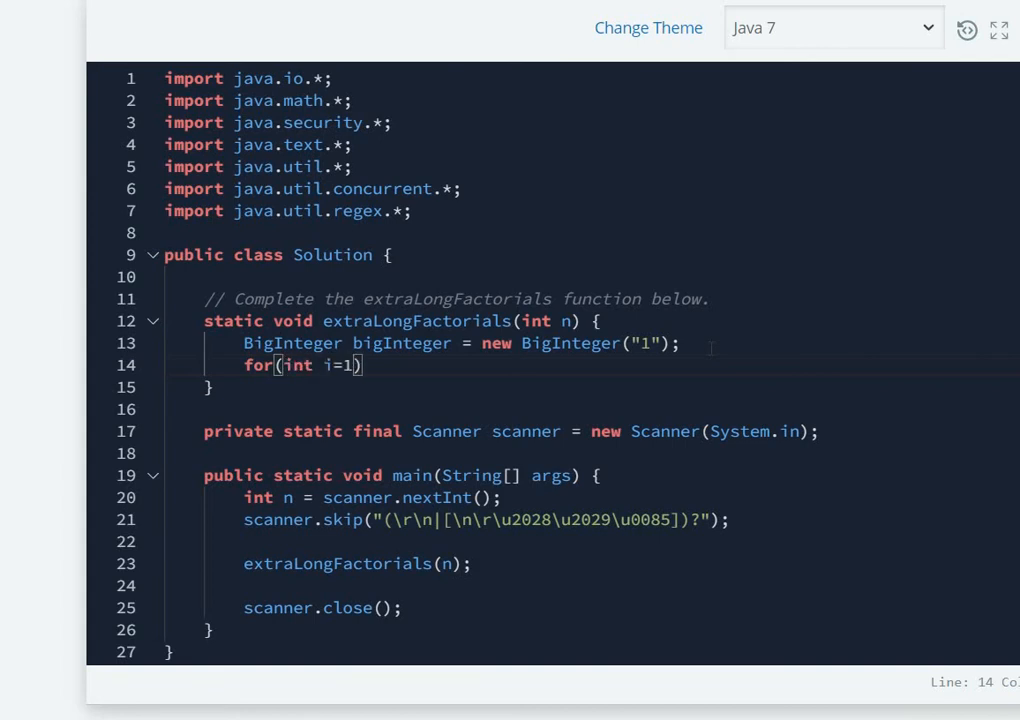
type("2;")
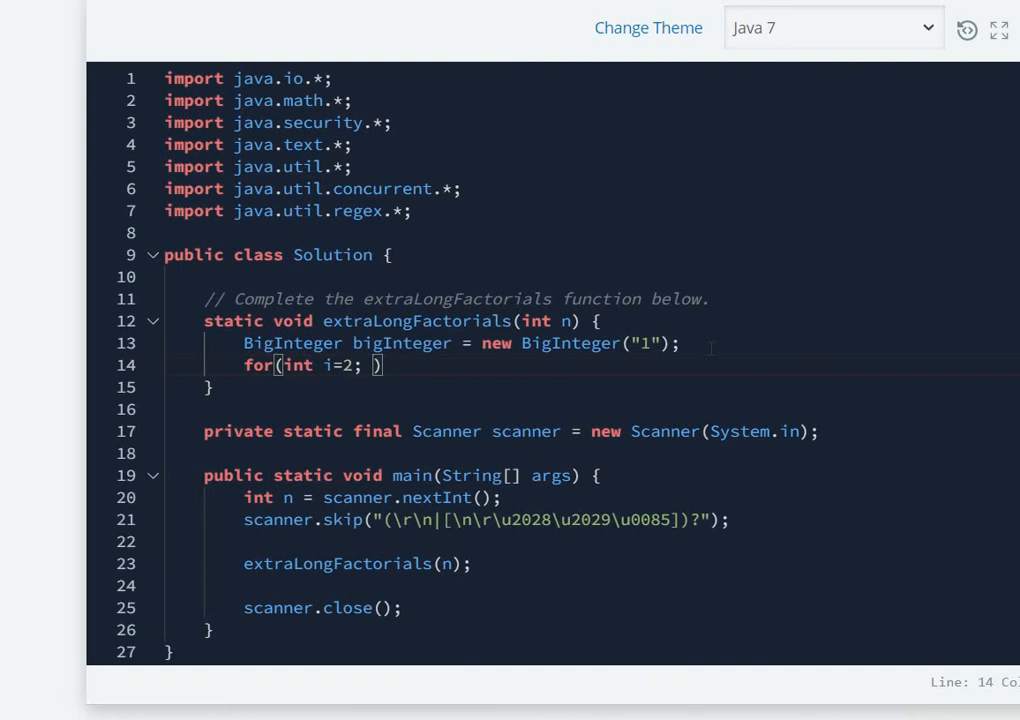
type("i<")
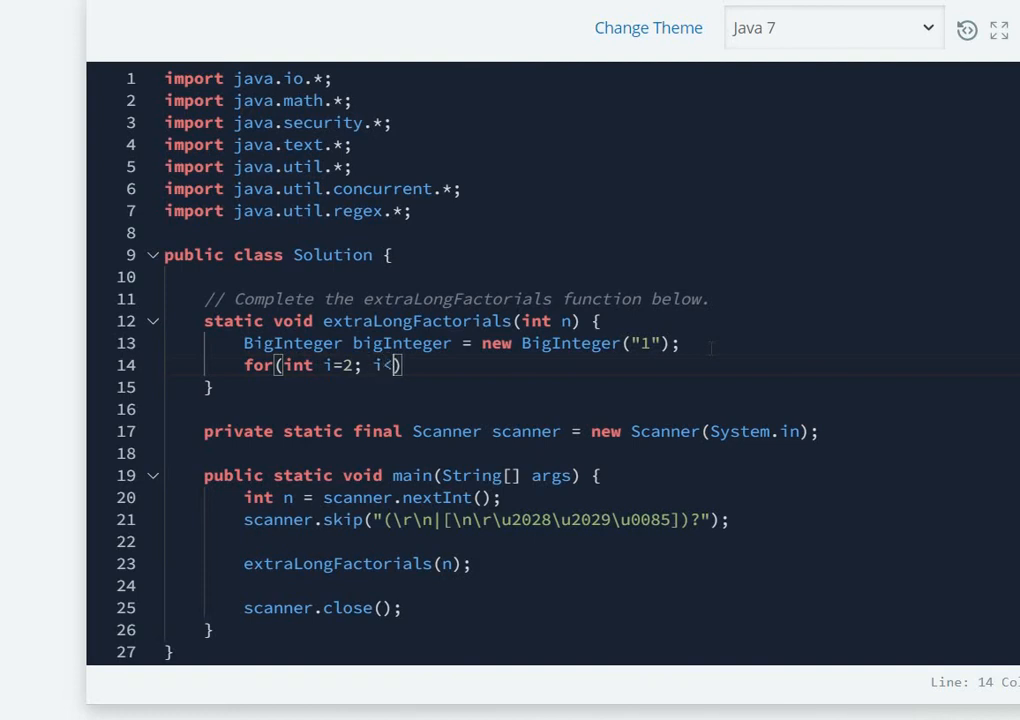
type("=n")
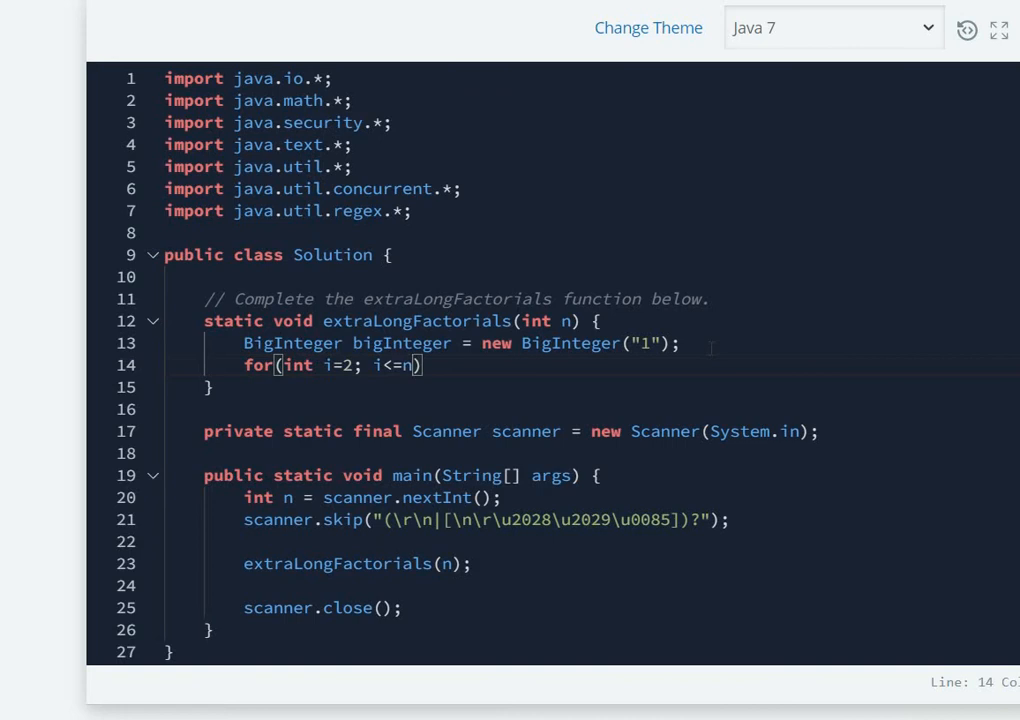
type("; i++)")
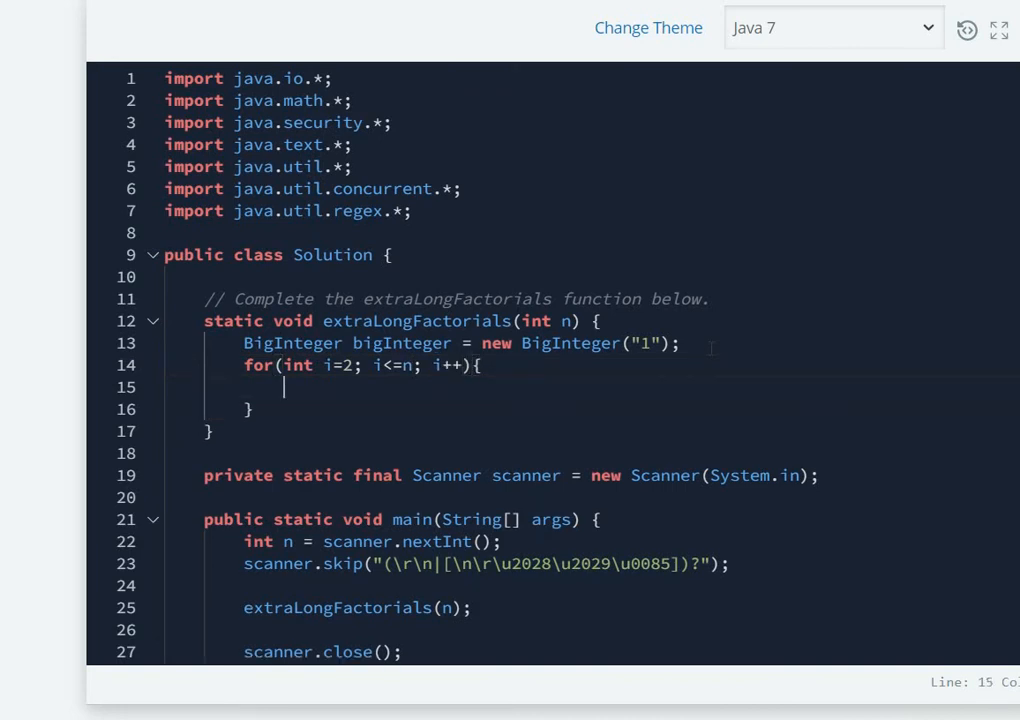
- Fill the loop body with bigInteger = bigInteger.multiply(BigInteger.valueOf(i)); and add a line after
type("b")
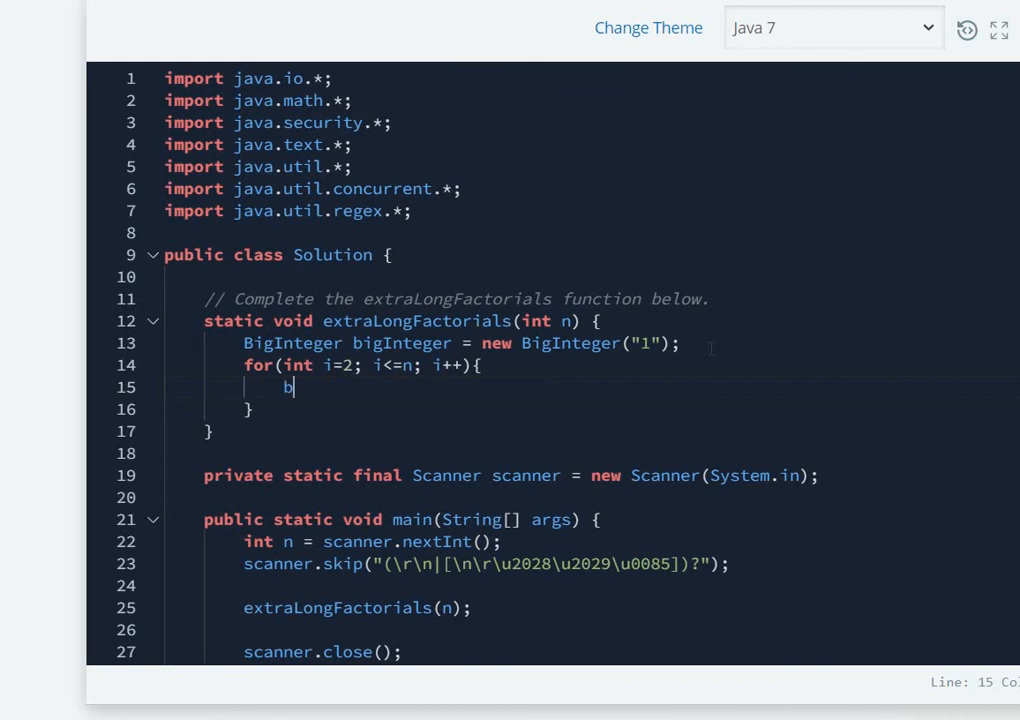
type("igInteger =")
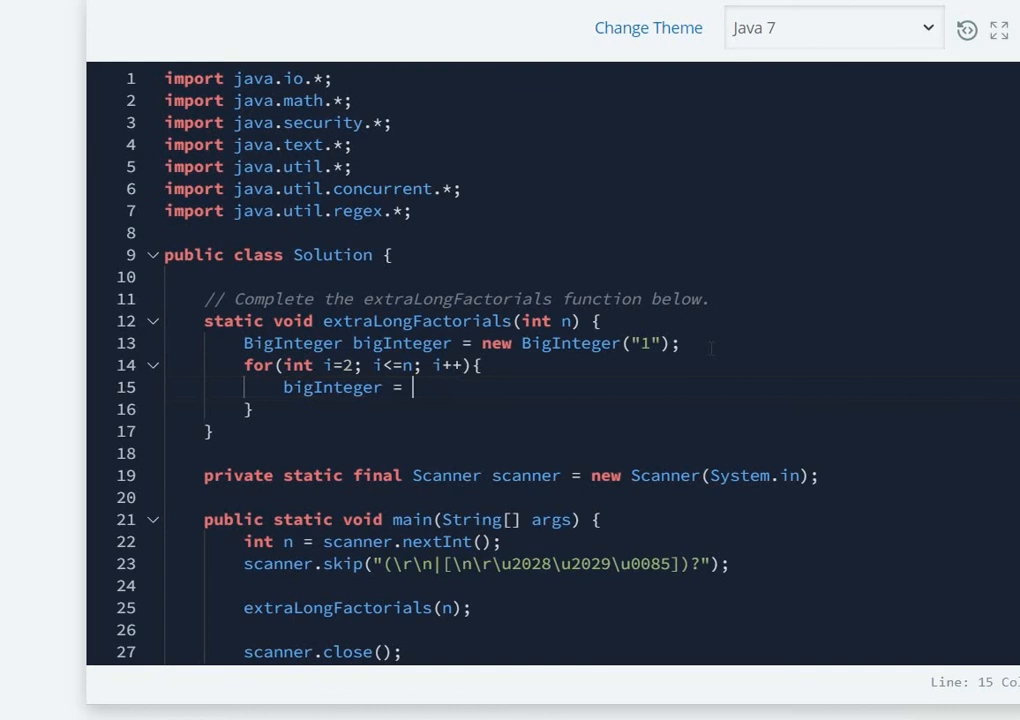
type("bigInte")
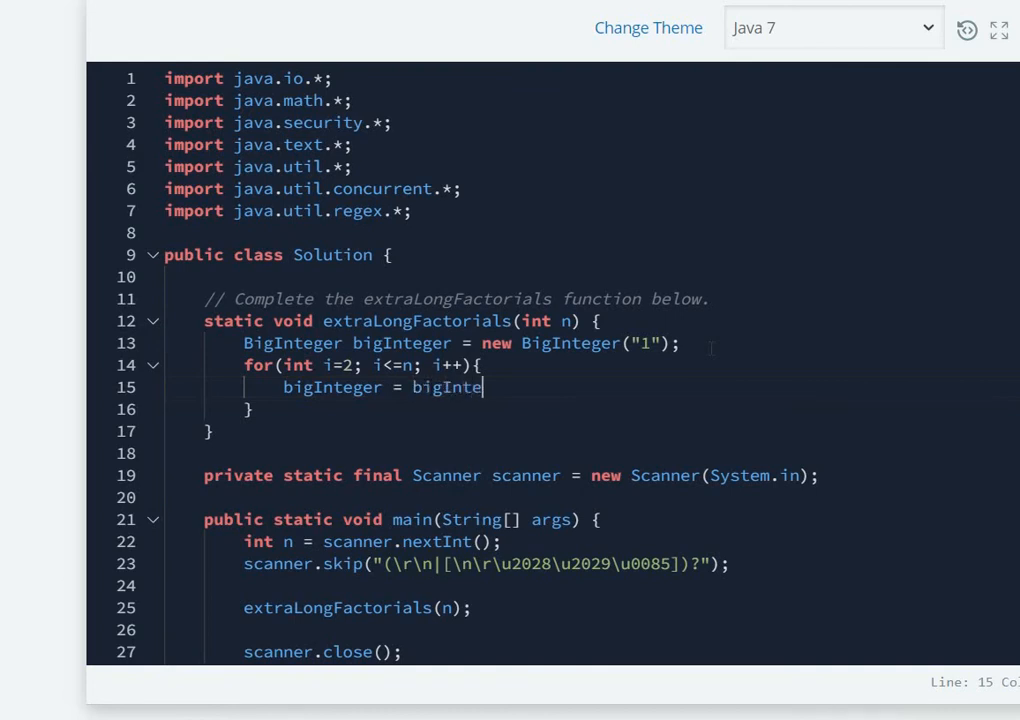
type("ger")
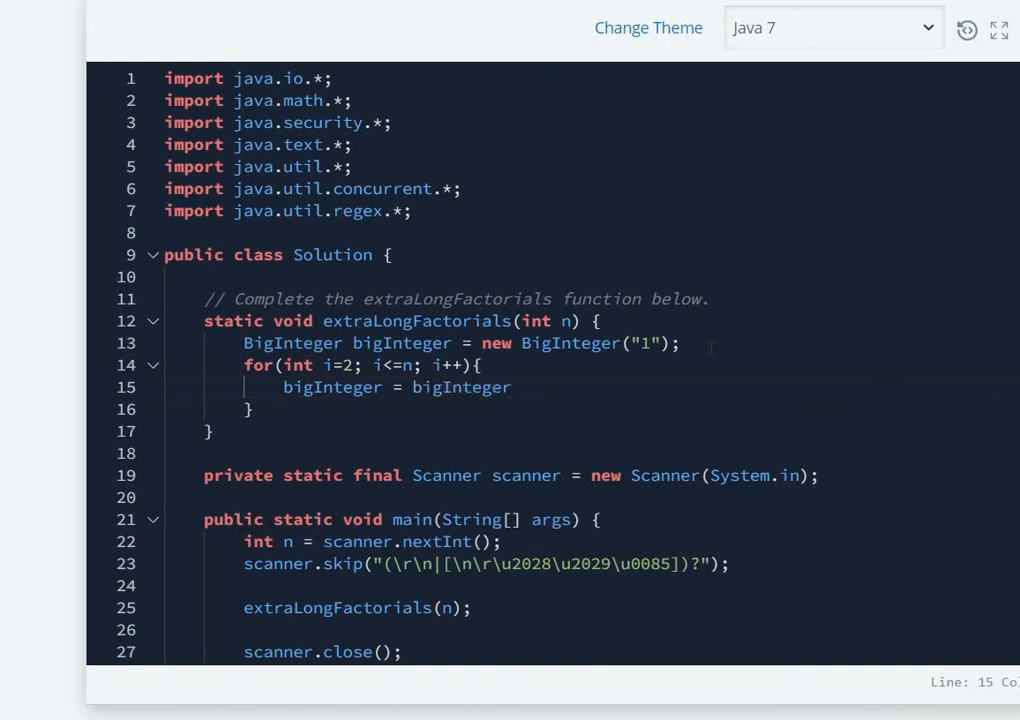
type("*i")
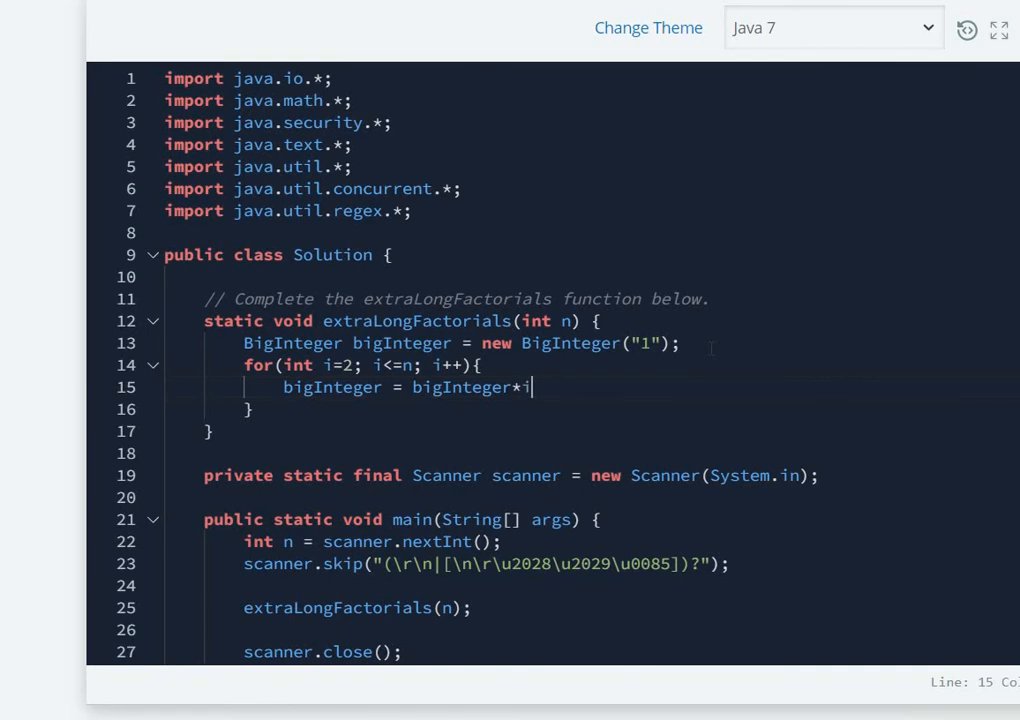
type(".mu")
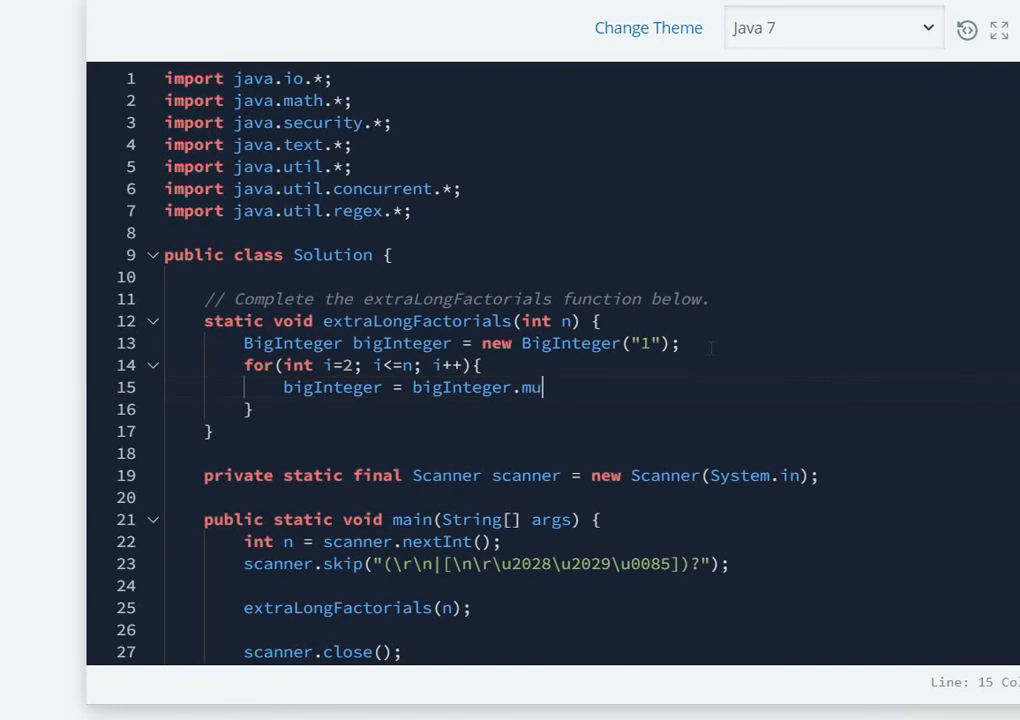
type("ltiply")
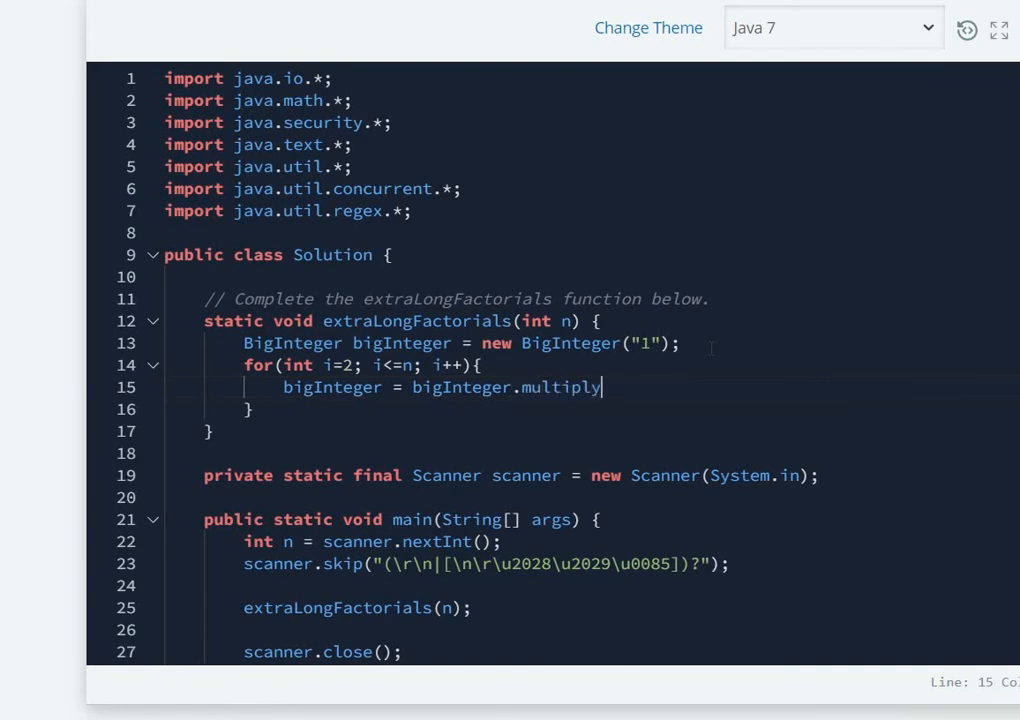
type("()")
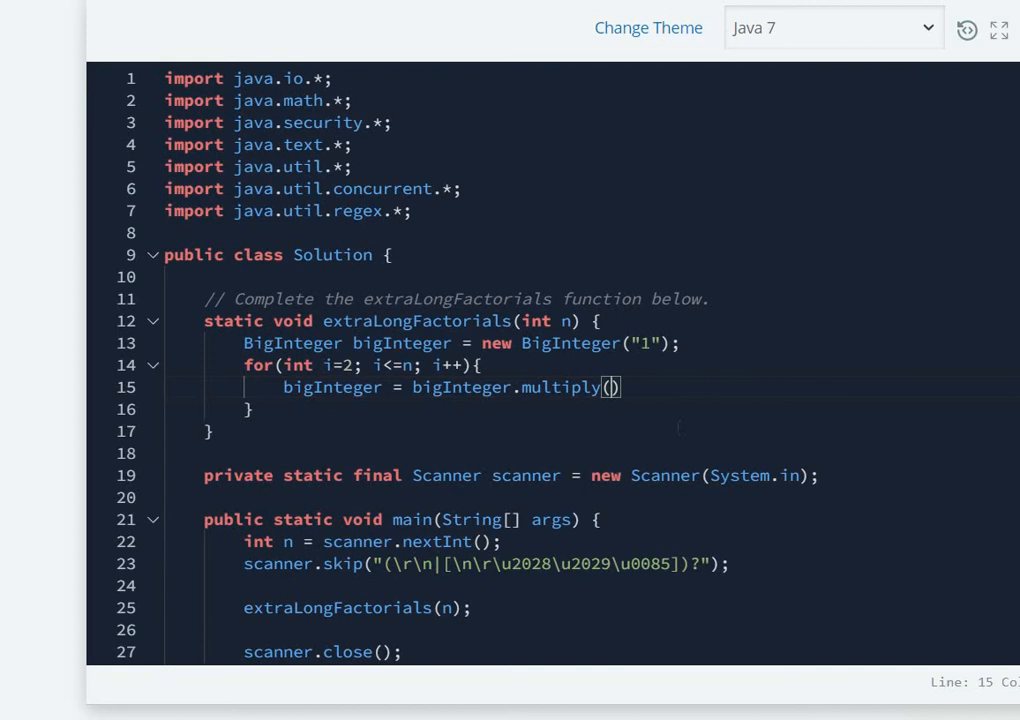
type("BigInteger")
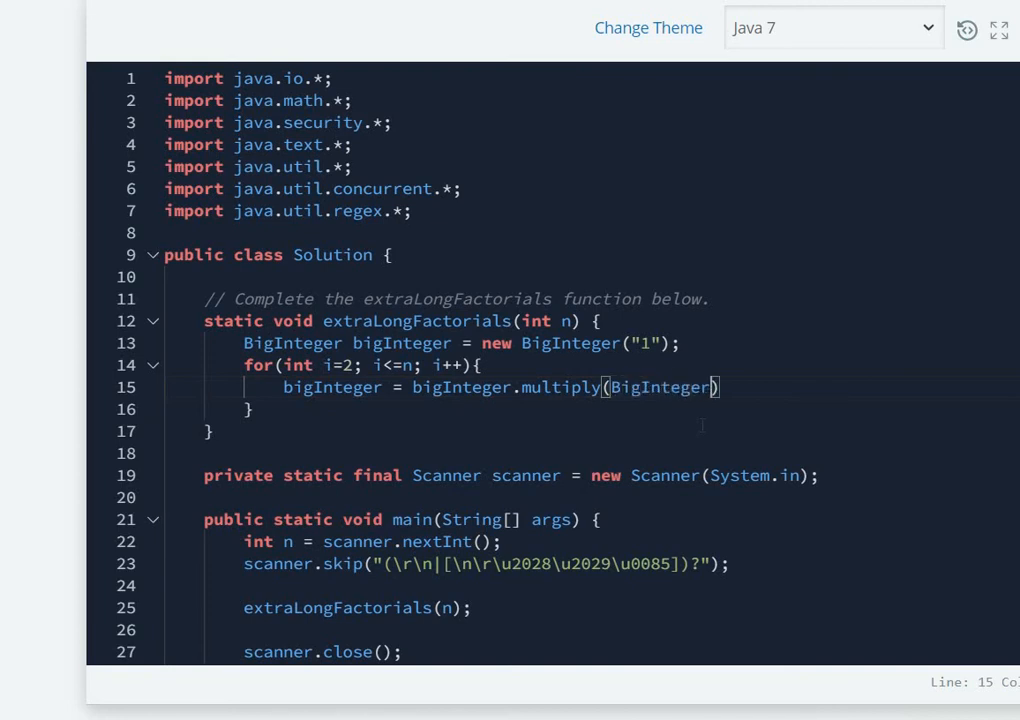
type(".valueOf(i")
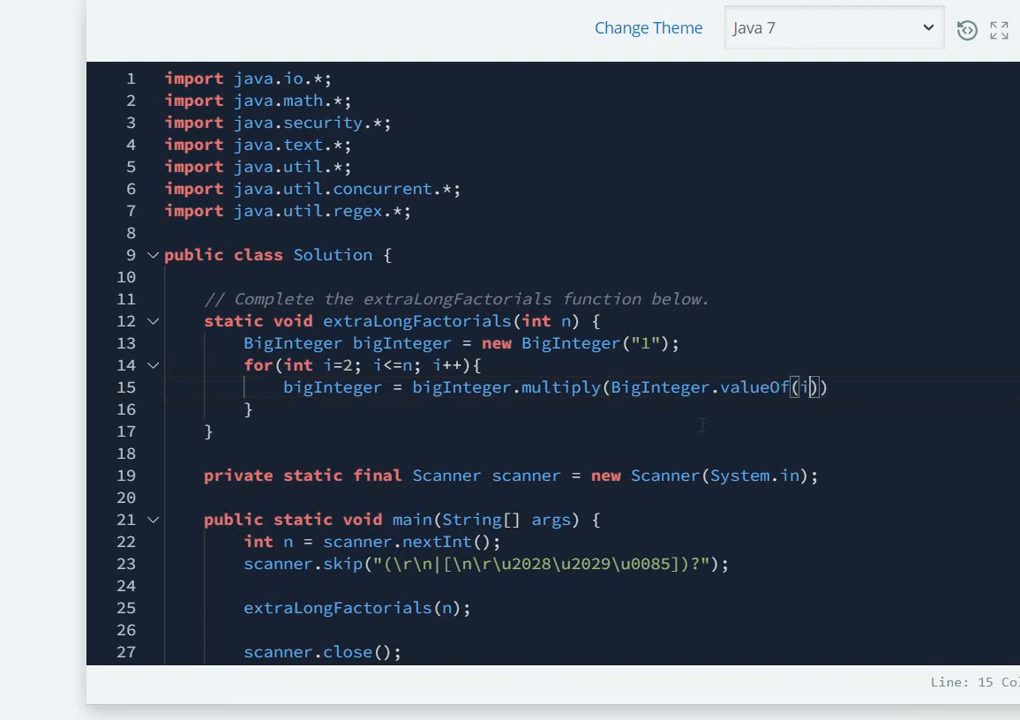
type(");")
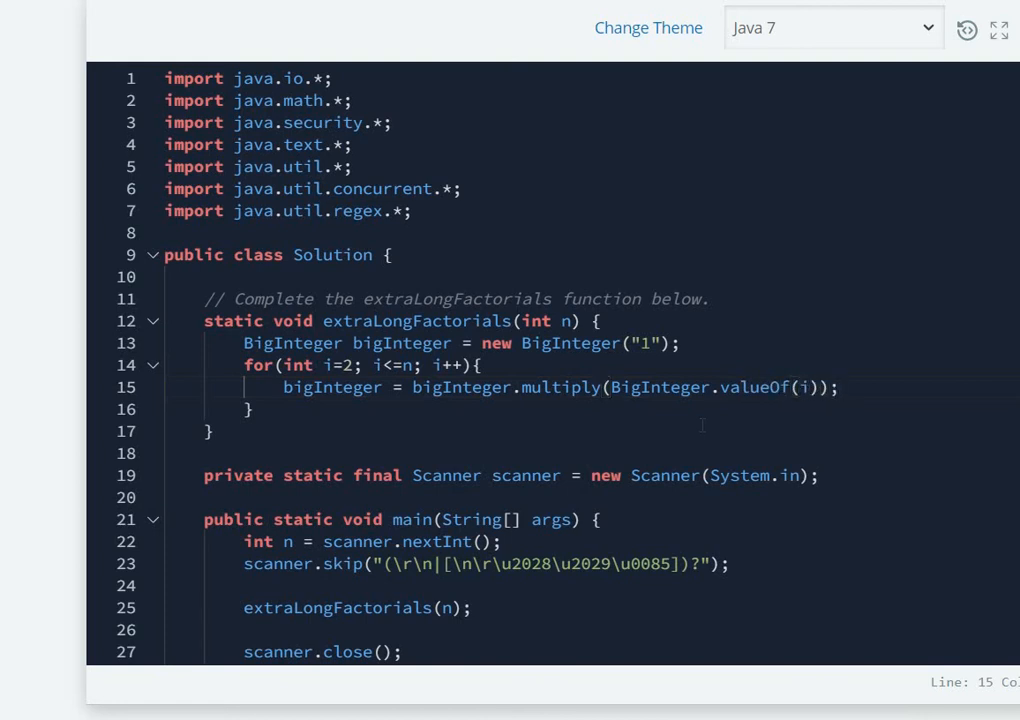
key("enter")
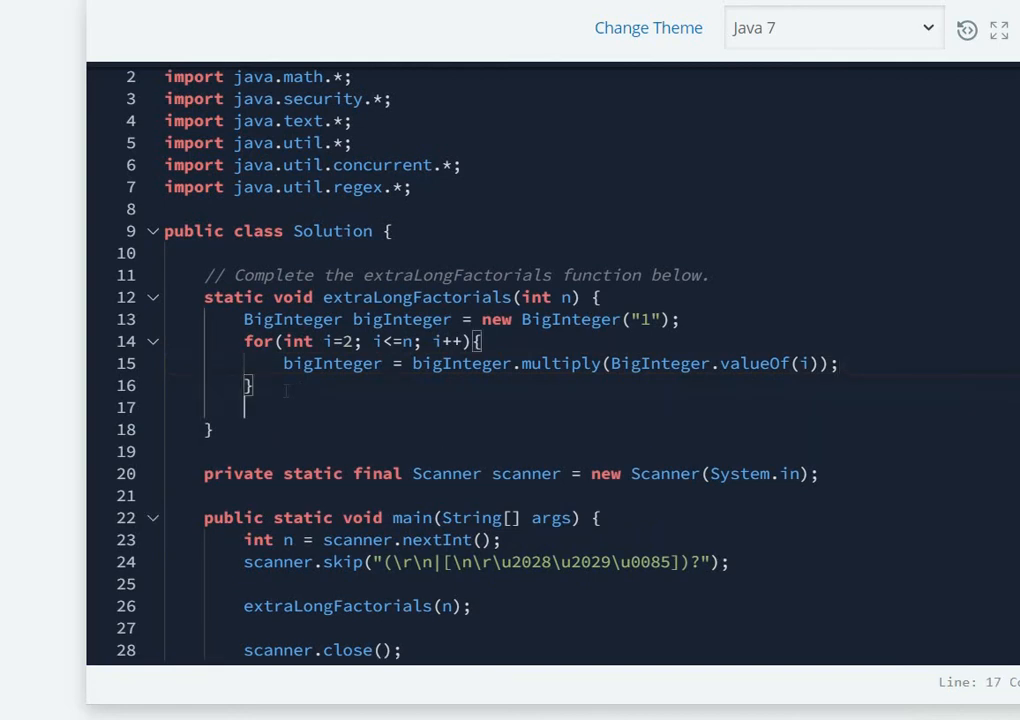
- Replace the return bigInteger statement with System.out.println(bigInteger); after the loop
type("return")
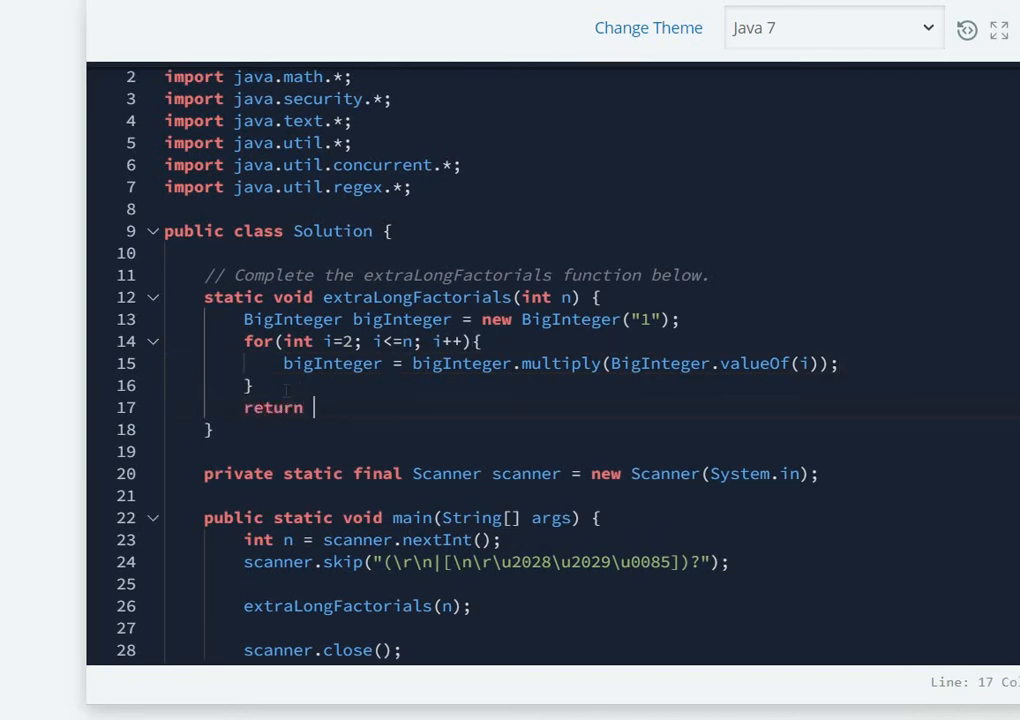
type("bigInteger;")
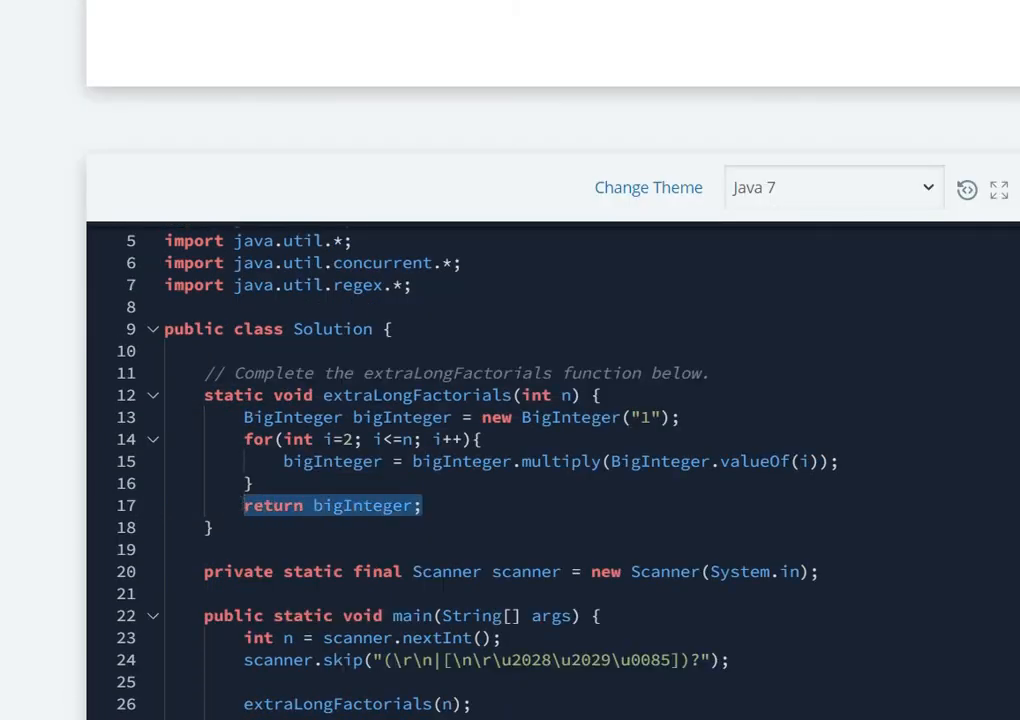
type("S")
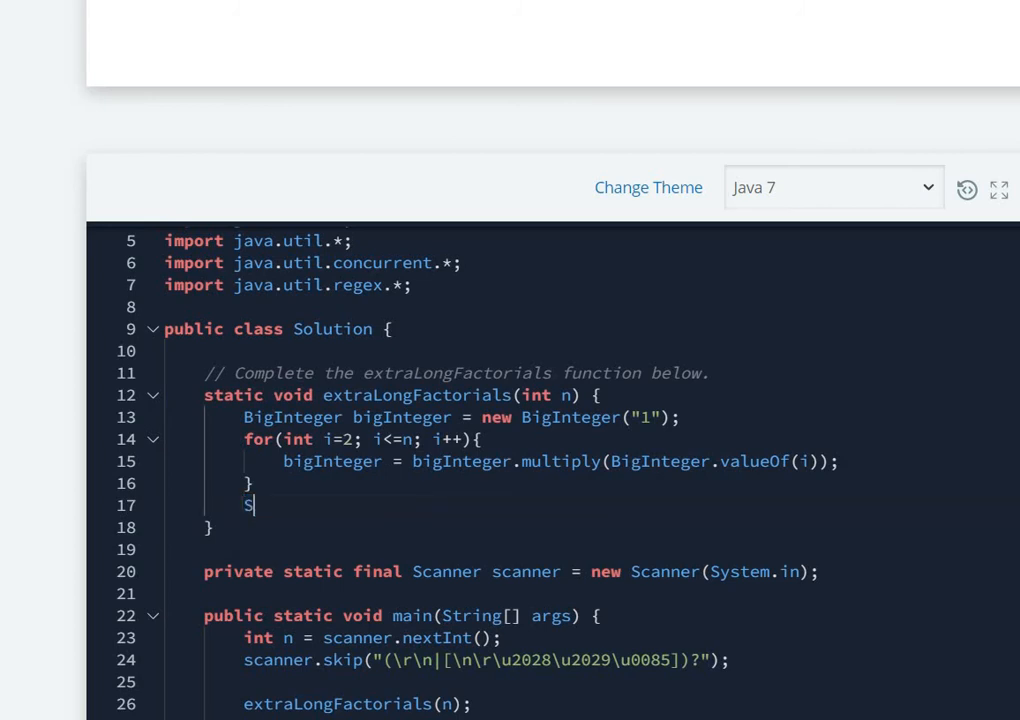
type("ystem.out")
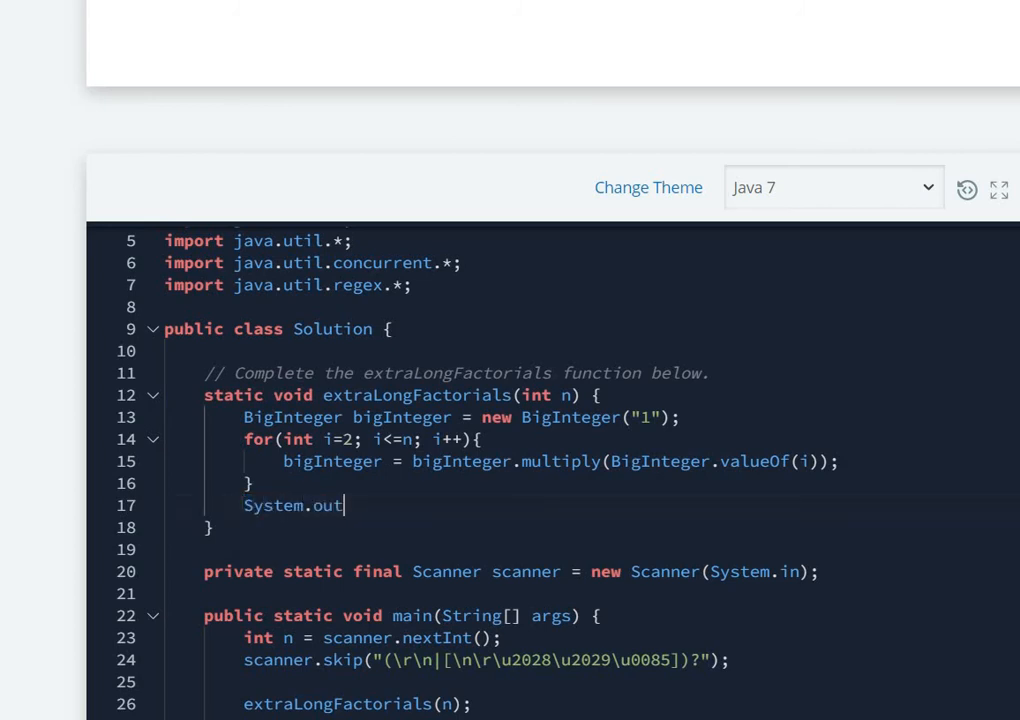
type(".println")
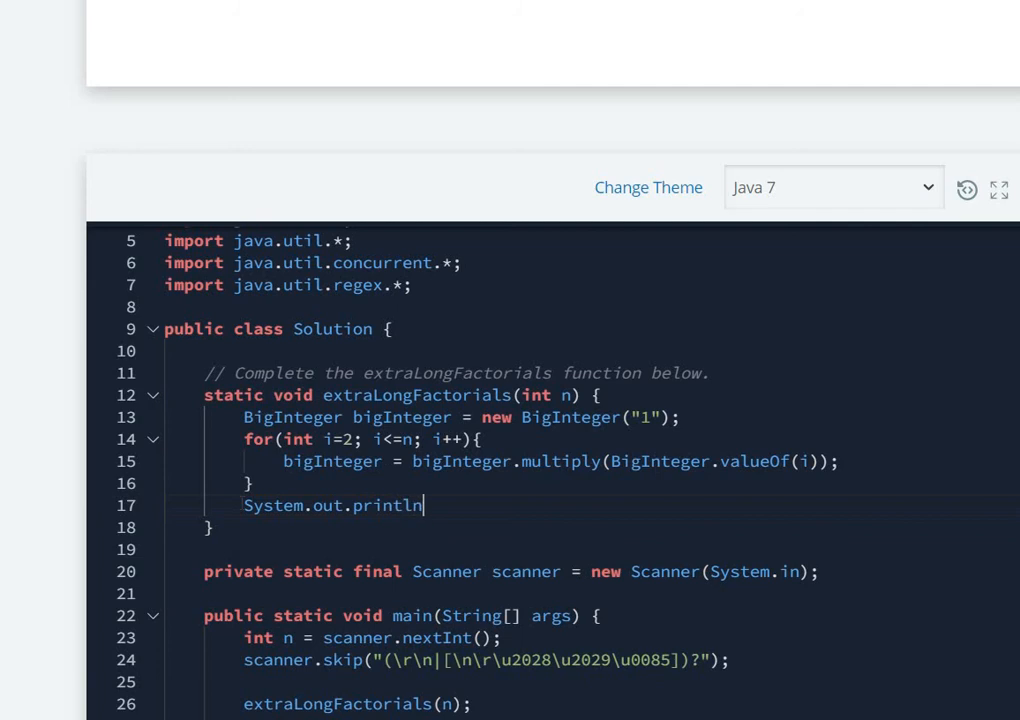
type("()")
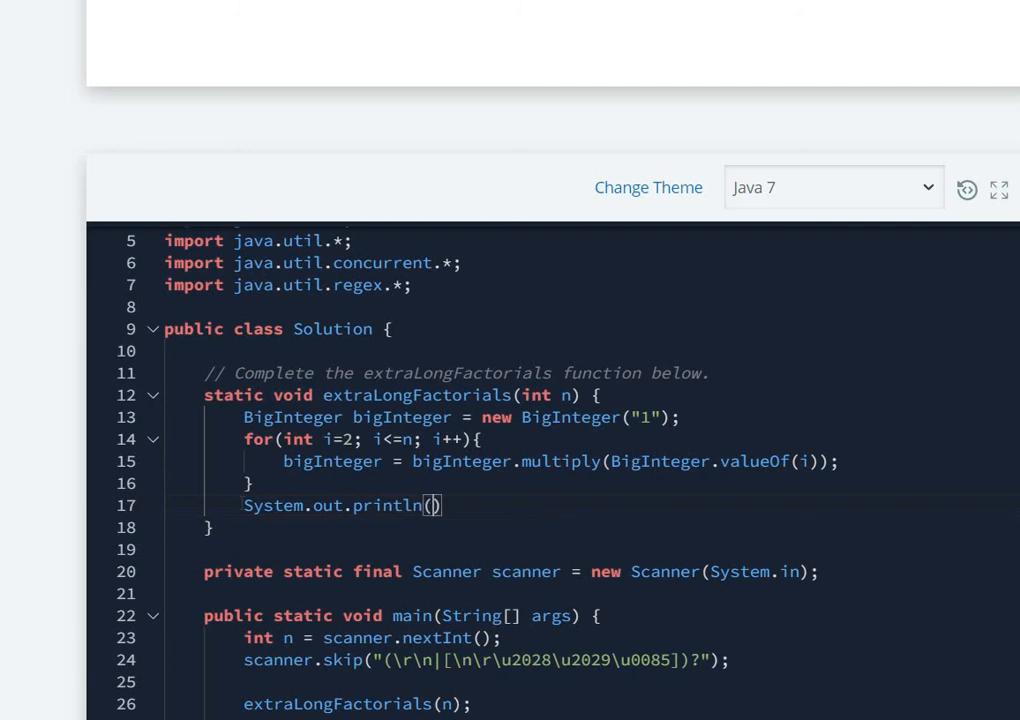
type("bigIntg")
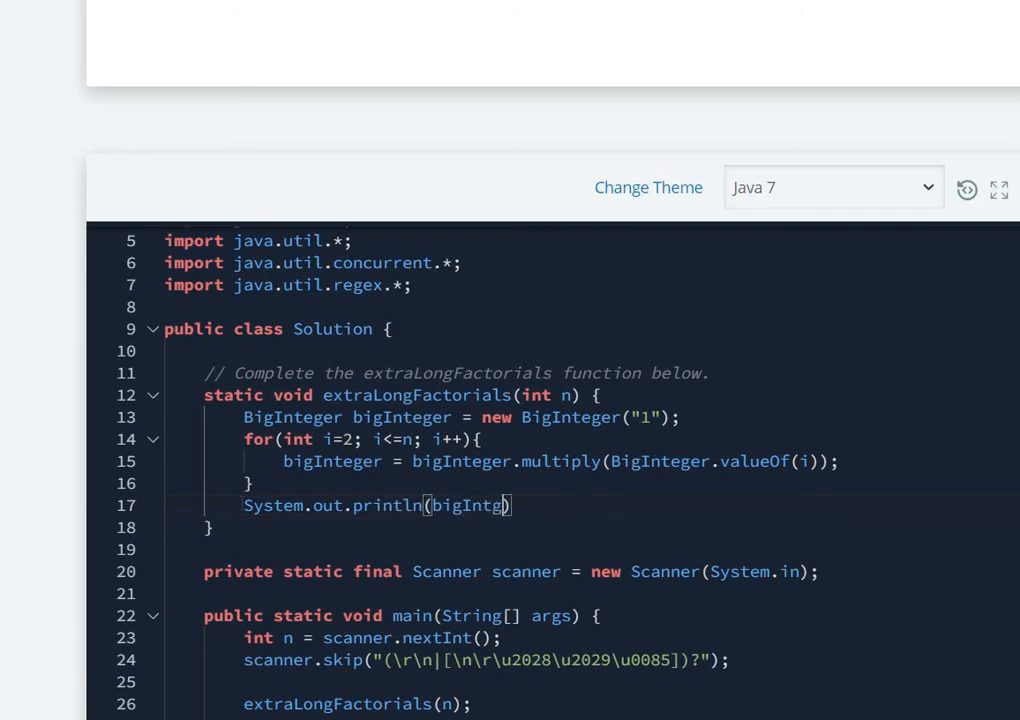
type("er")
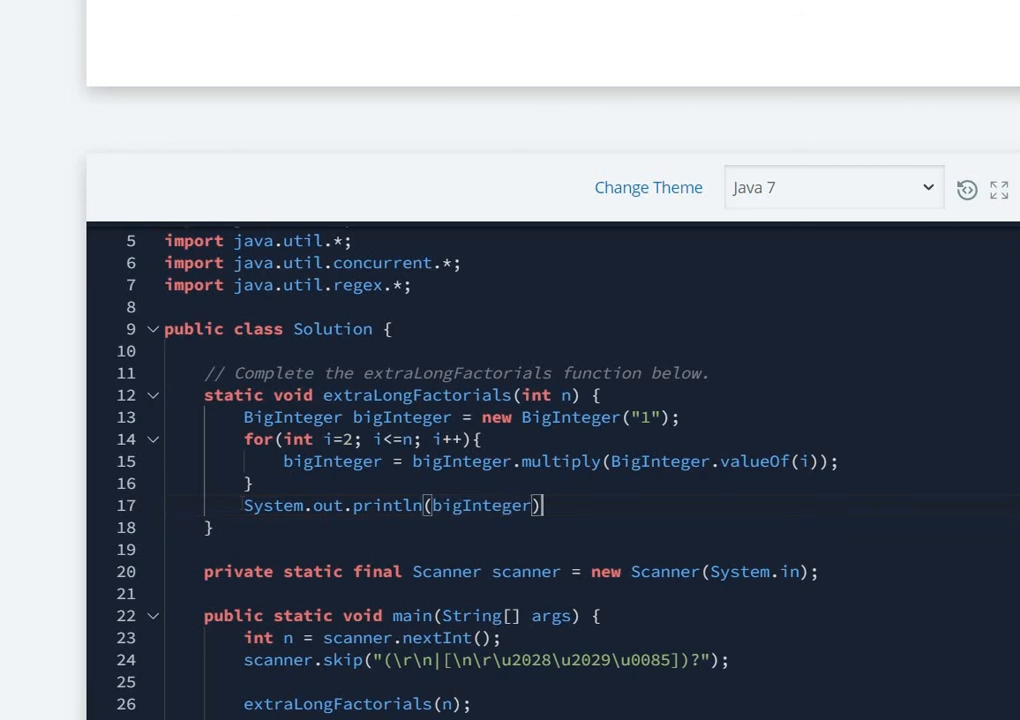
scroll("down", 3)
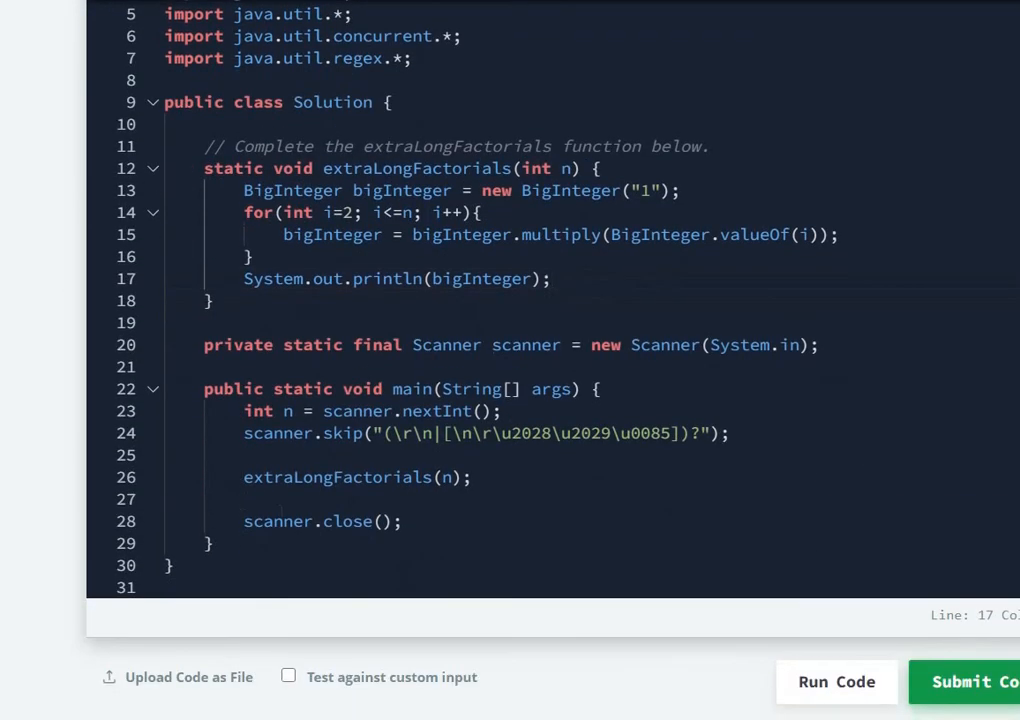
left_click(836, 681)
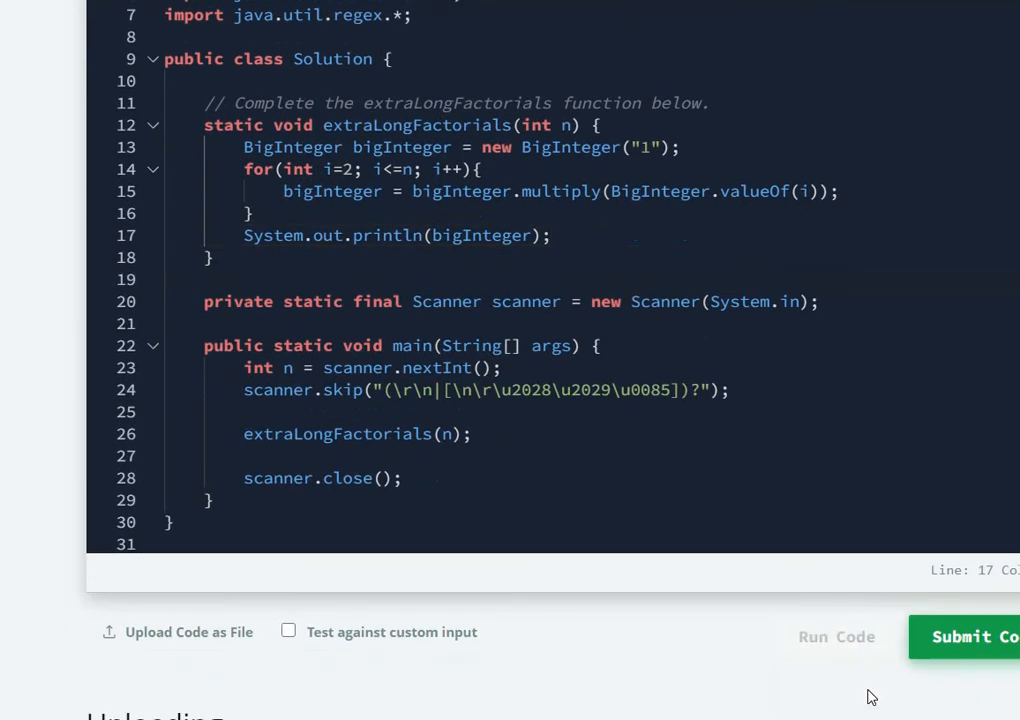
left_click(970, 636)
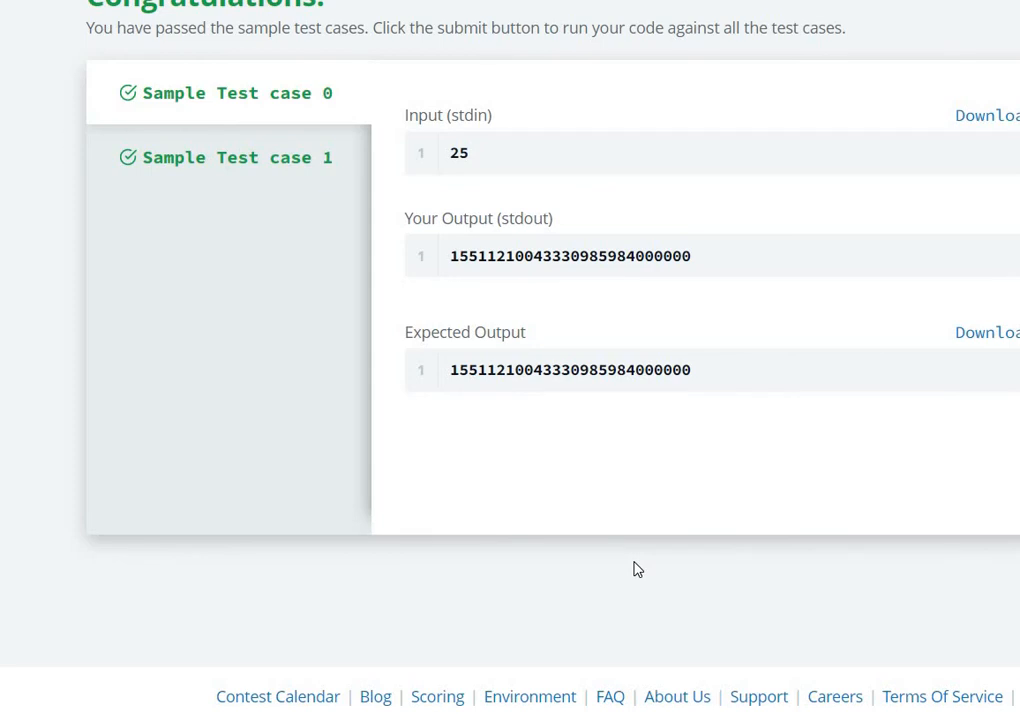
scroll("up", 3)
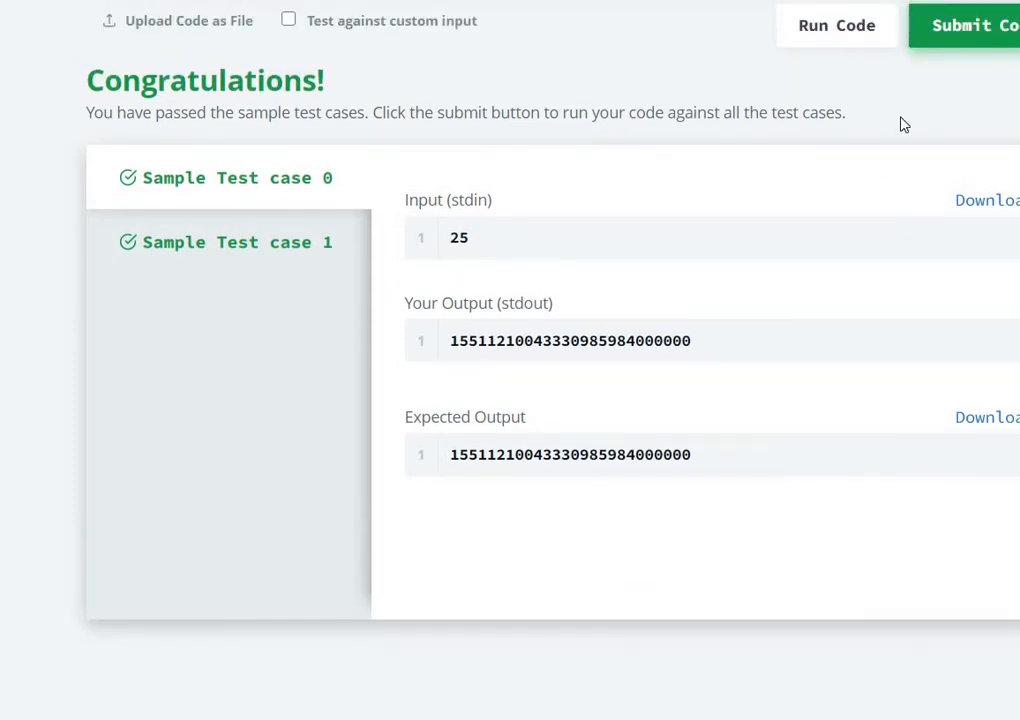